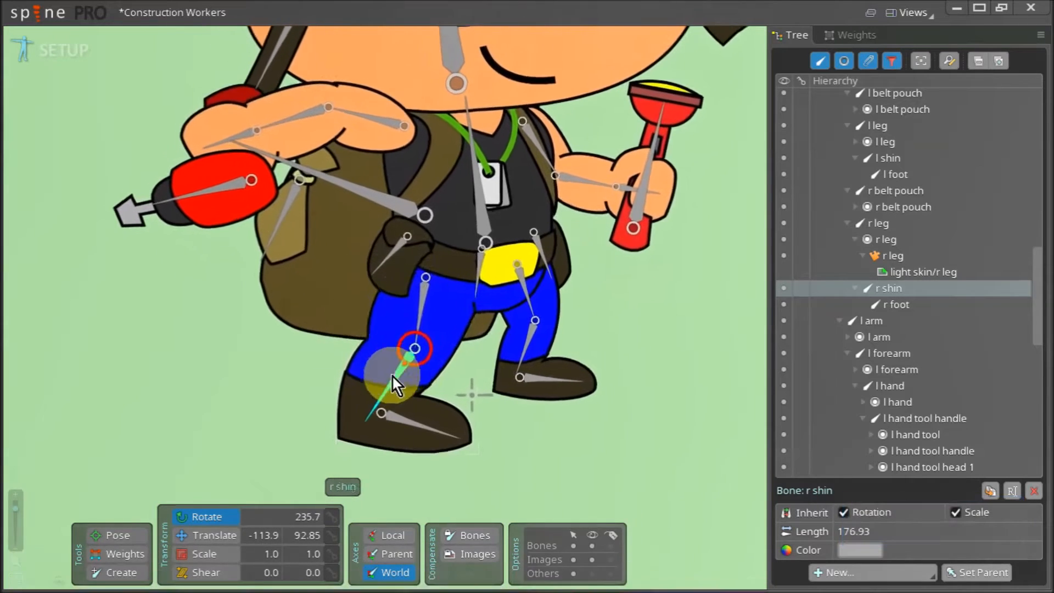
- Select the light skin/r leg attachment in the Tree and enable Mesh on it
{"action": "left_click", "coordinate": [922, 272]}
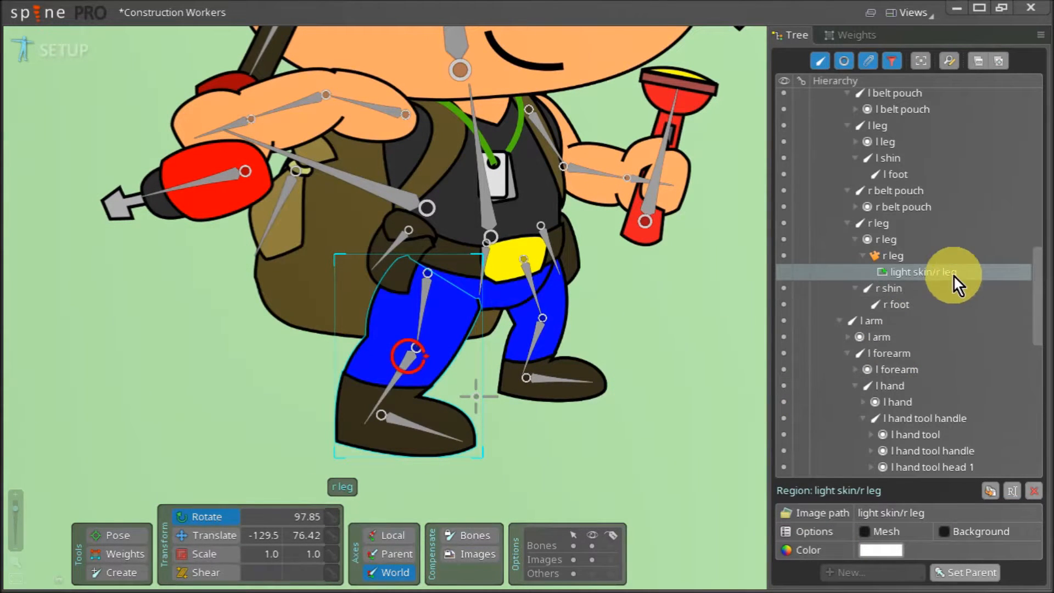
{"action": "mouse_move", "coordinate": [376, 472]}
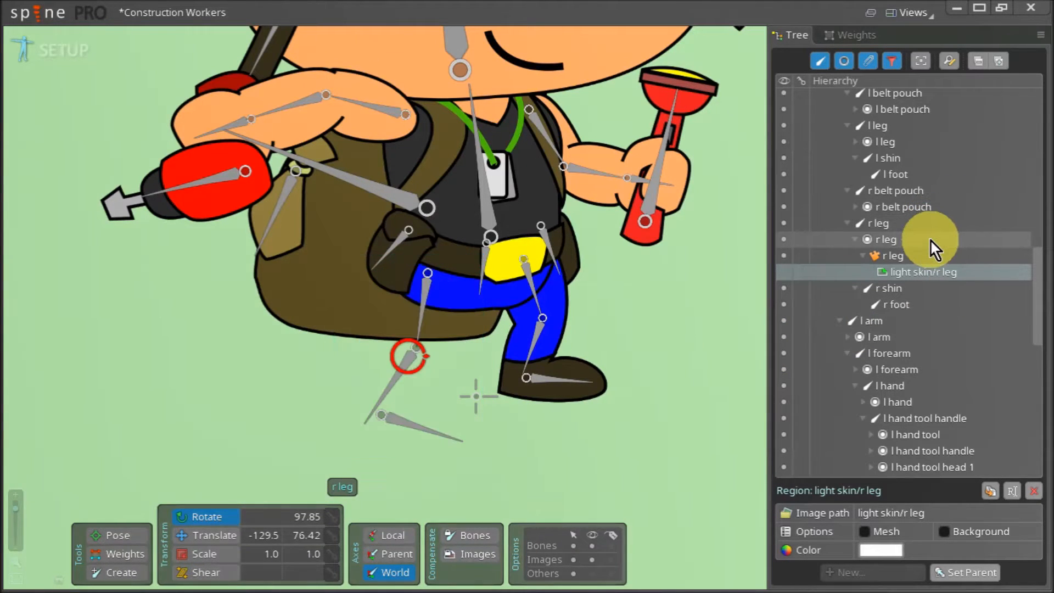
{"action": "mouse_move", "coordinate": [941, 266]}
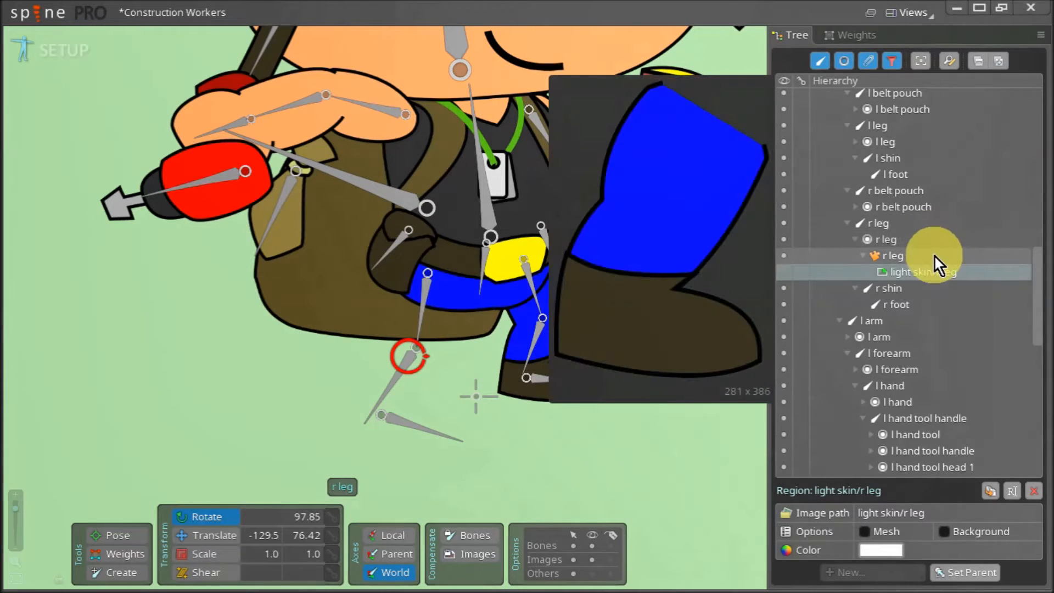
{"action": "left_click", "coordinate": [925, 271]}
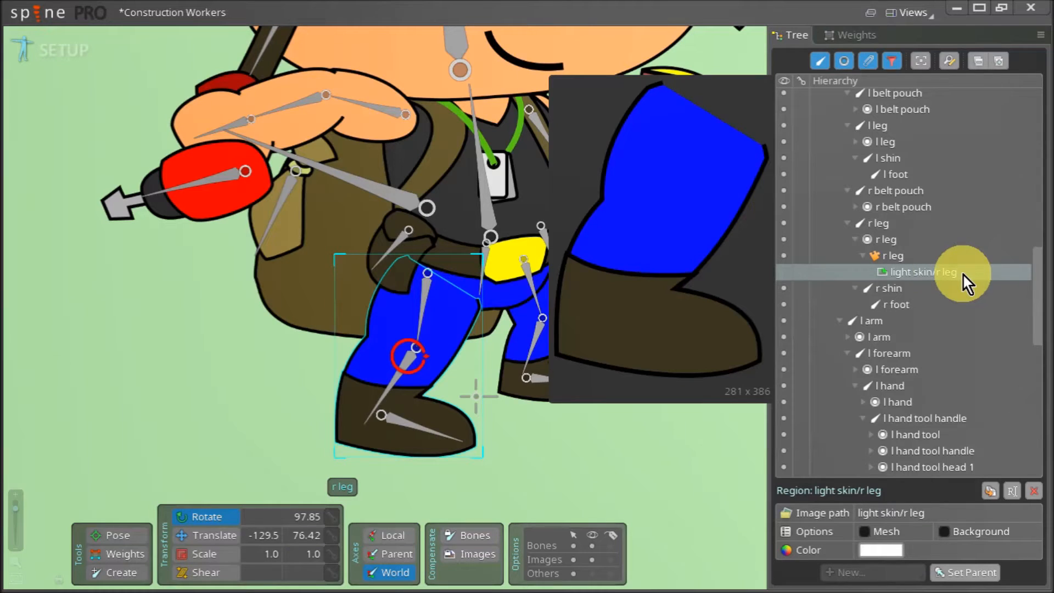
{"action": "mouse_move", "coordinate": [917, 297]}
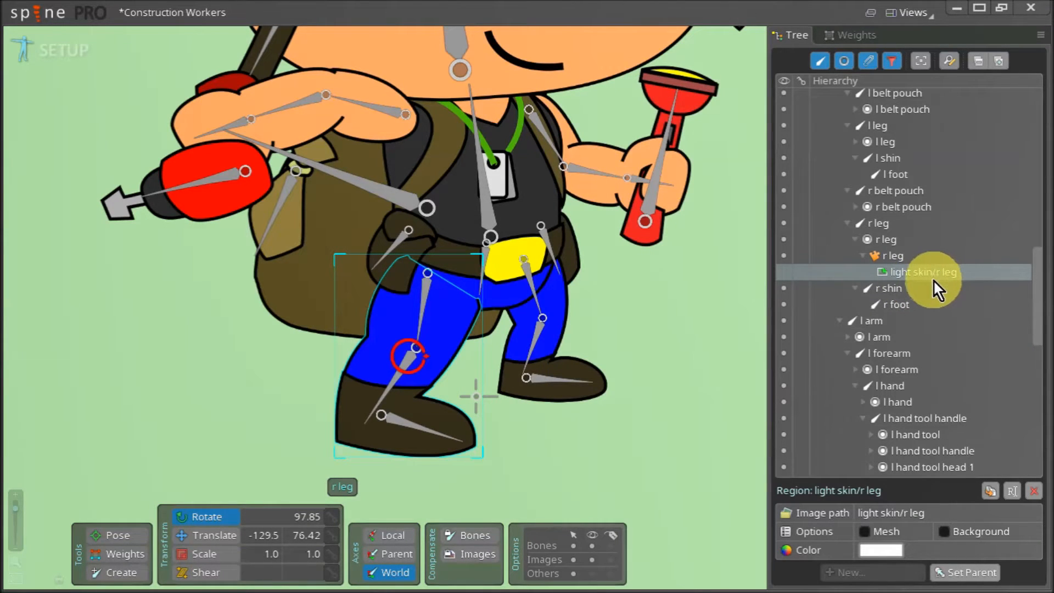
{"action": "mouse_move", "coordinate": [938, 279]}
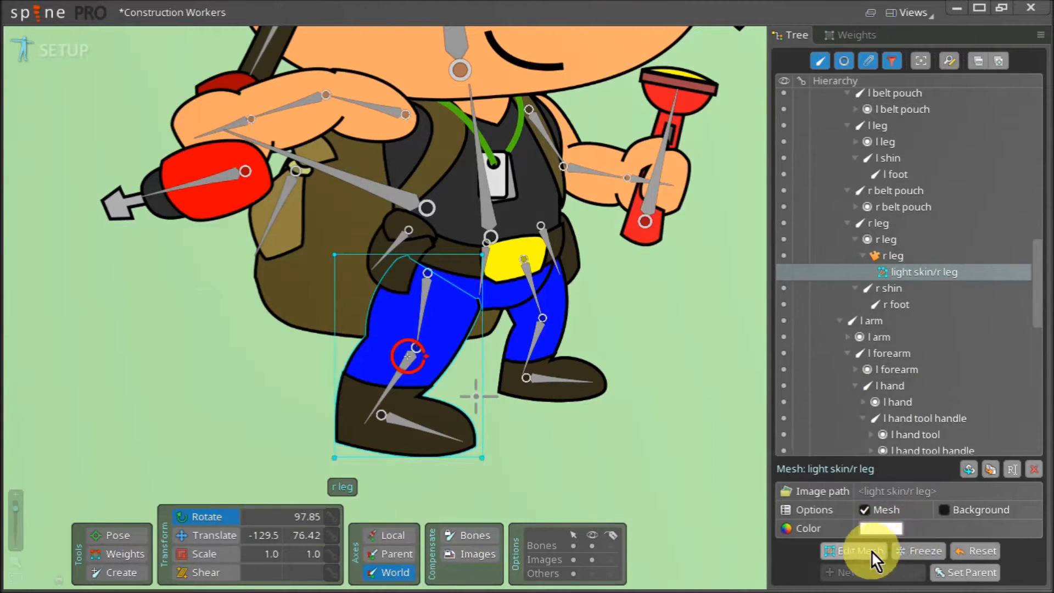
- In Edit Mesh with Deformed on, add right leg vertices at the knee back, knee joint and boot line
{"action": "left_click", "coordinate": [854, 551]}
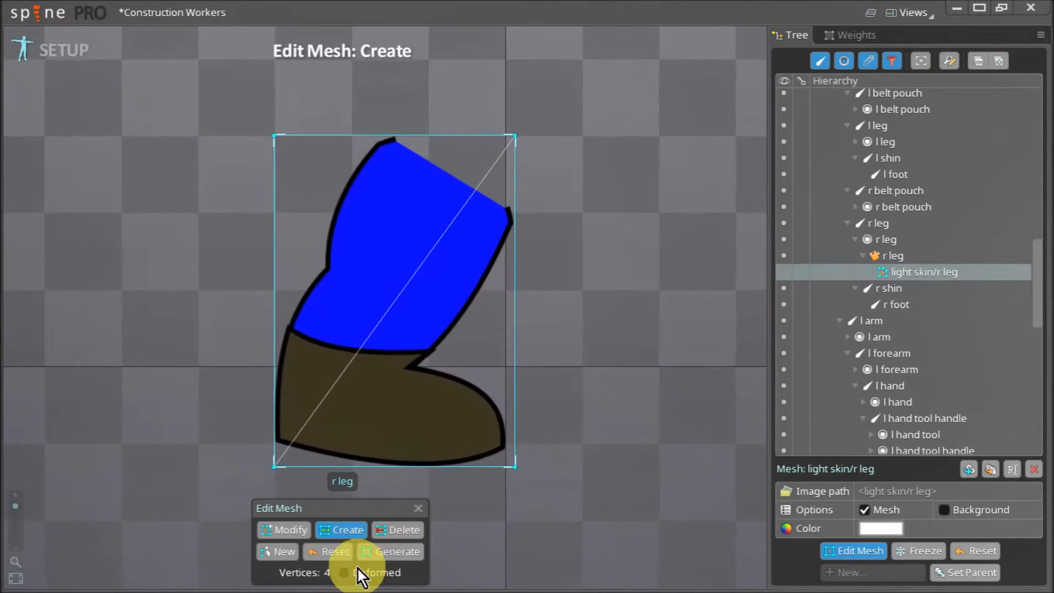
{"action": "left_click", "coordinate": [345, 587]}
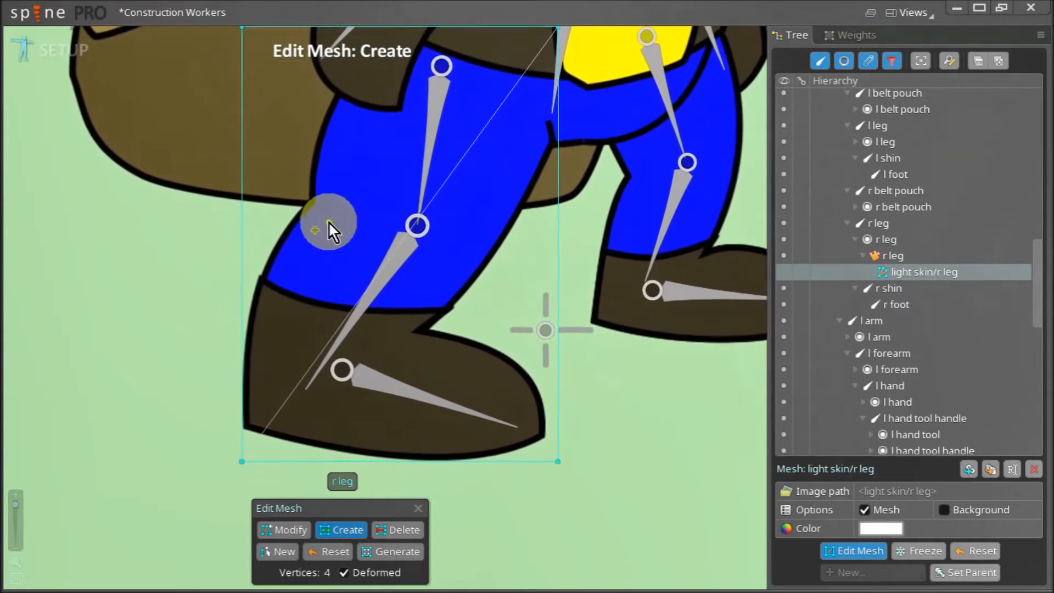
{"action": "left_click", "coordinate": [388, 235]}
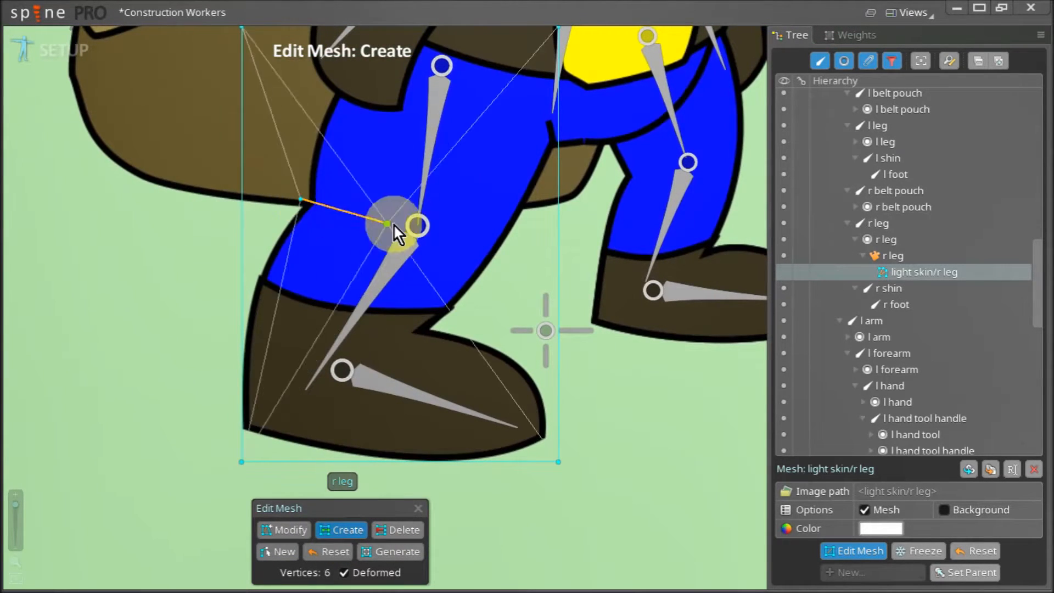
{"action": "left_click", "coordinate": [555, 176]}
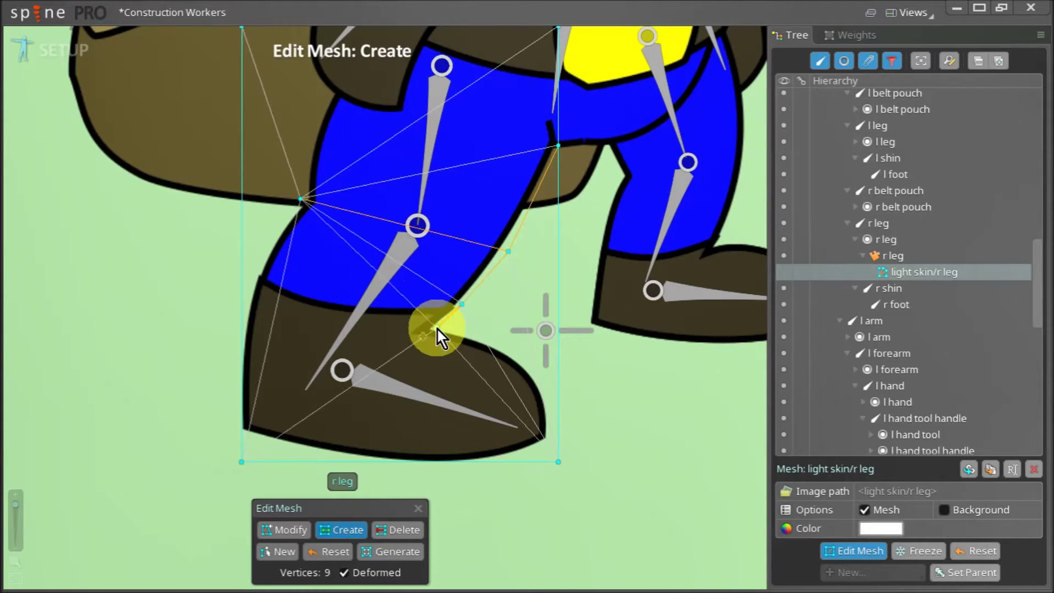
{"action": "left_click", "coordinate": [556, 447]}
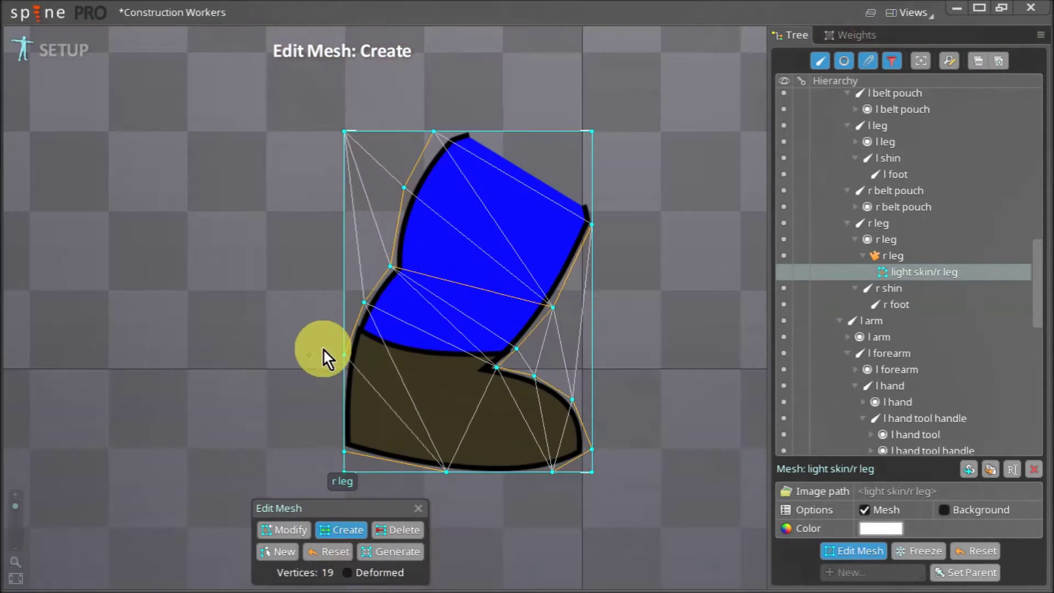
- Delete stray right leg vertices, then add two knee-crease vertices and drag one into place
{"action": "left_click", "coordinate": [401, 530]}
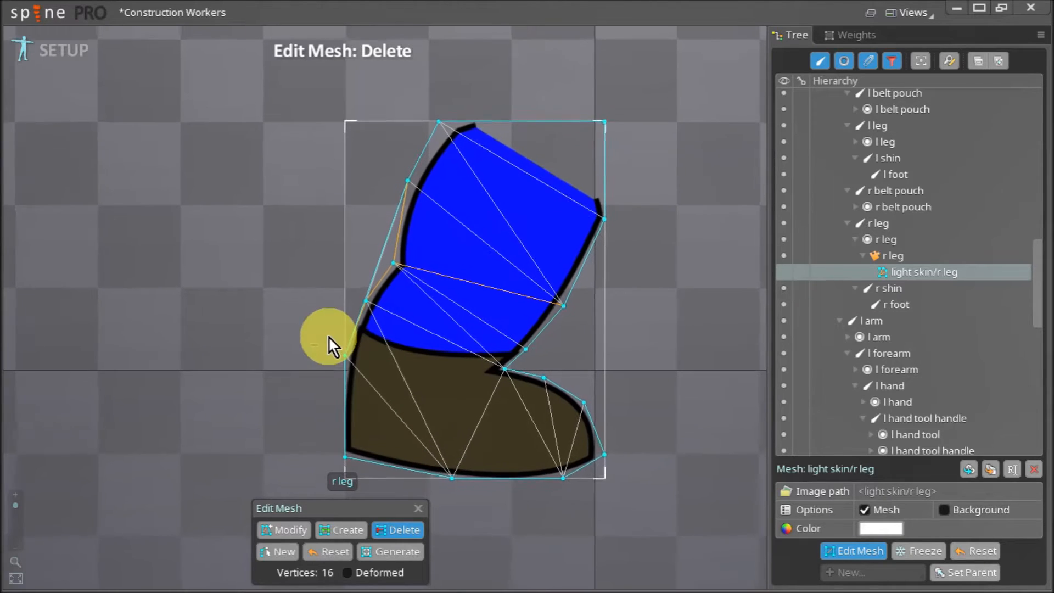
{"action": "left_click", "coordinate": [341, 529]}
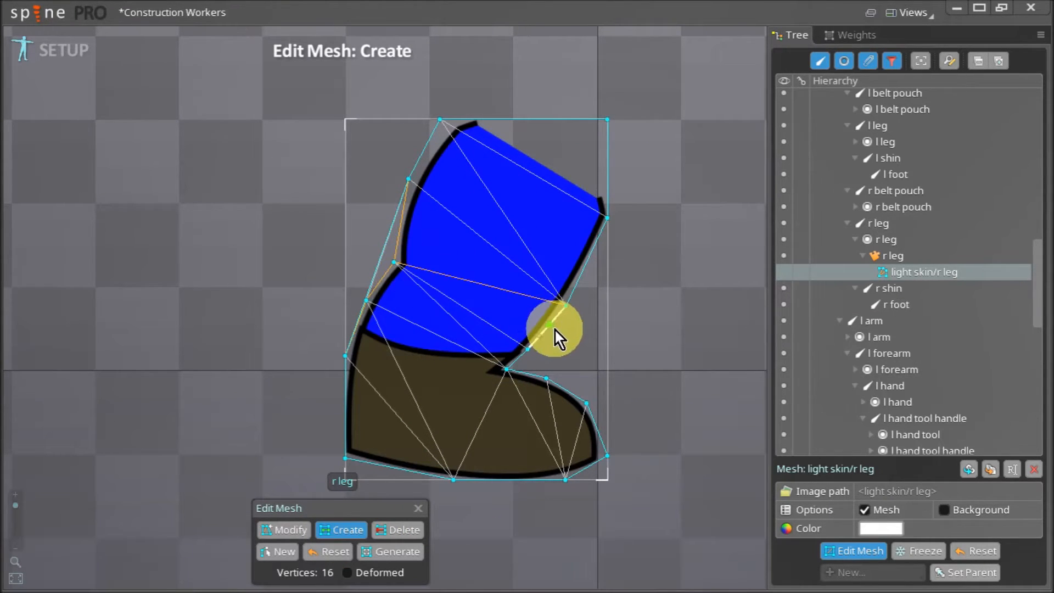
{"action": "left_click", "coordinate": [551, 330]}
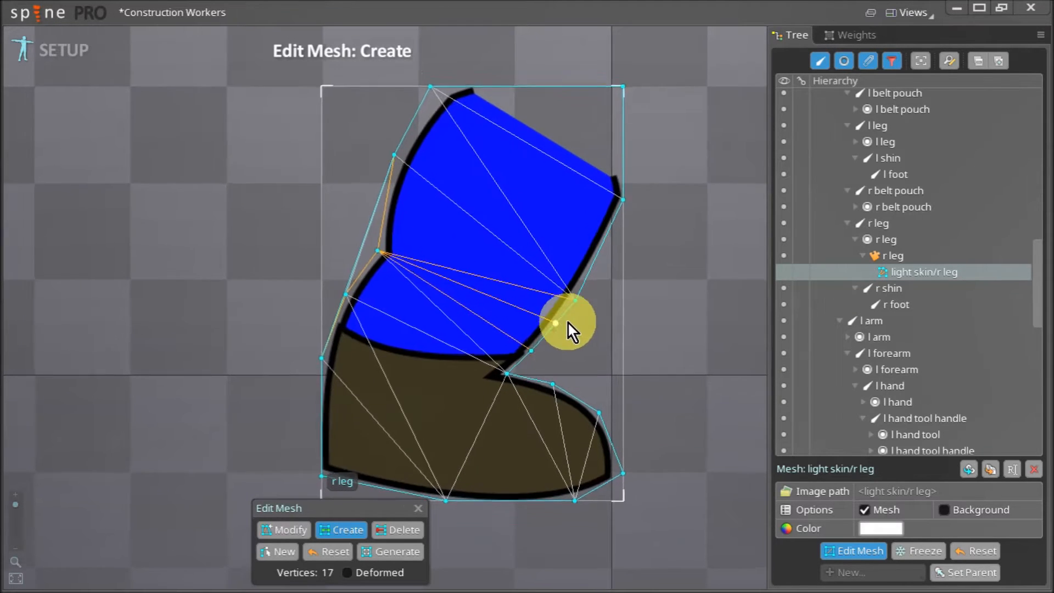
{"action": "left_click", "coordinate": [554, 322]}
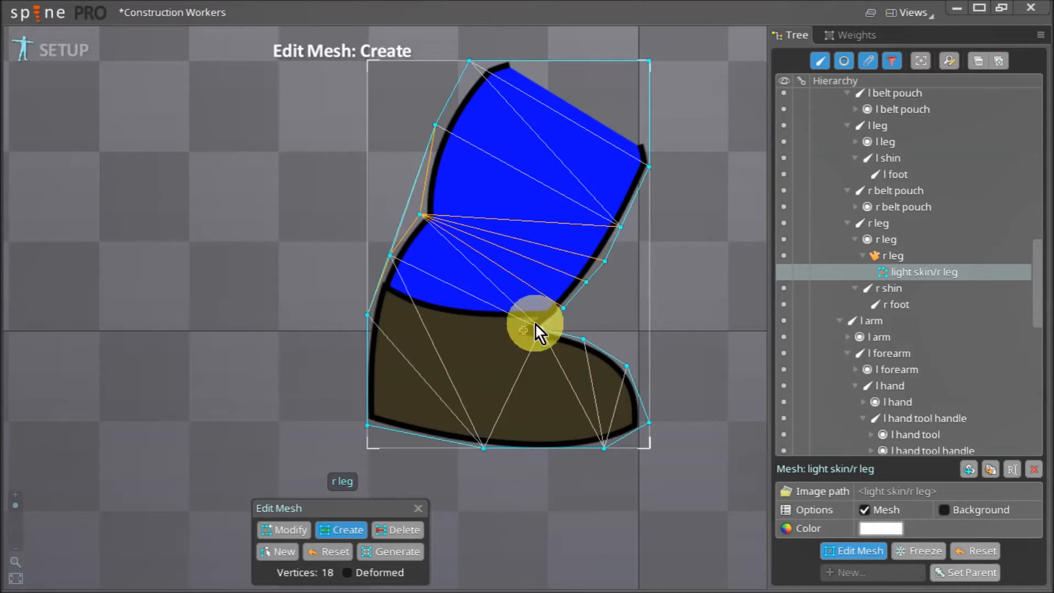
{"action": "left_click_drag", "start_coordinate": [534, 329], "coordinate": [369, 420]}
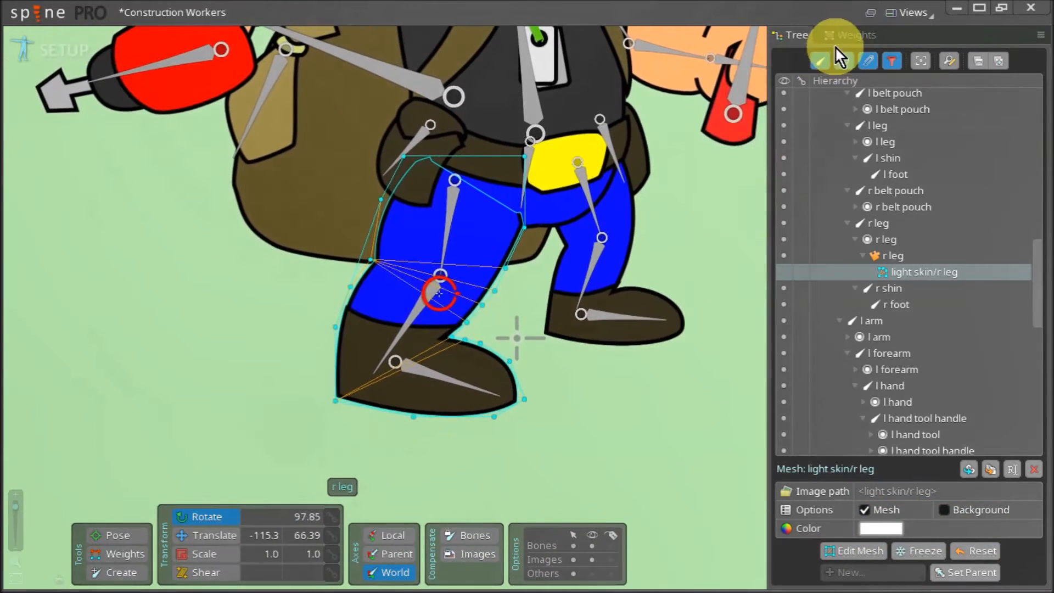
- In the Weights view, bind the right leg mesh to r leg, r shin and r foot bones
{"action": "left_click", "coordinate": [853, 35]}
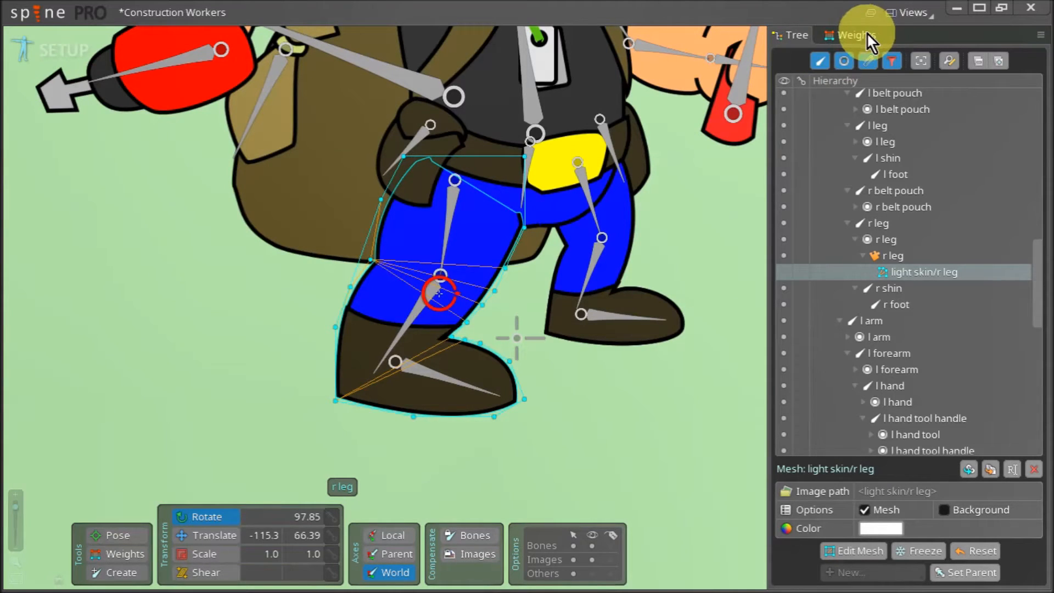
{"action": "left_click", "coordinate": [849, 35]}
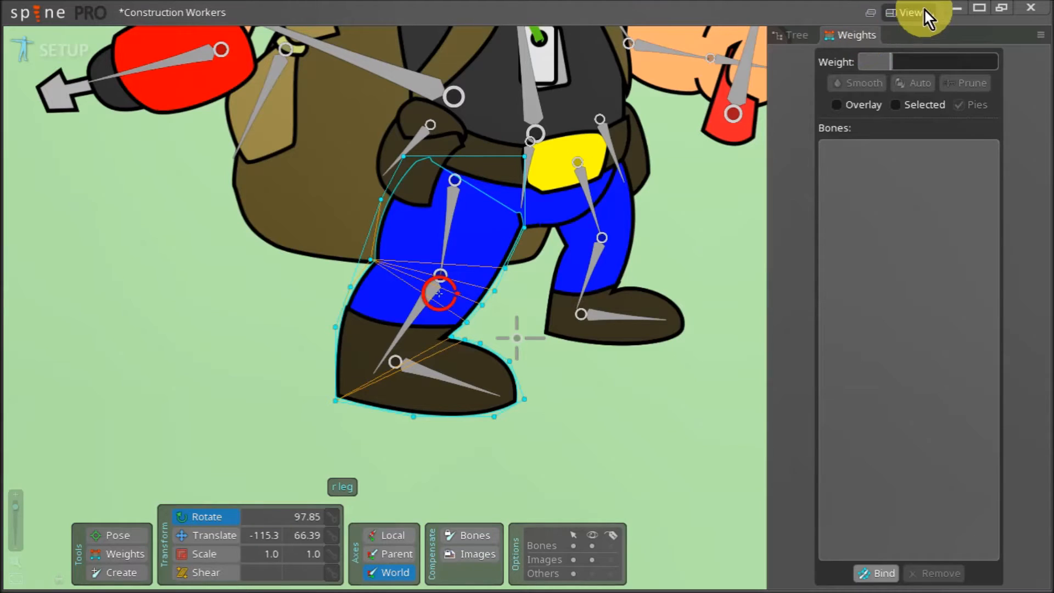
{"action": "left_click", "coordinate": [906, 11]}
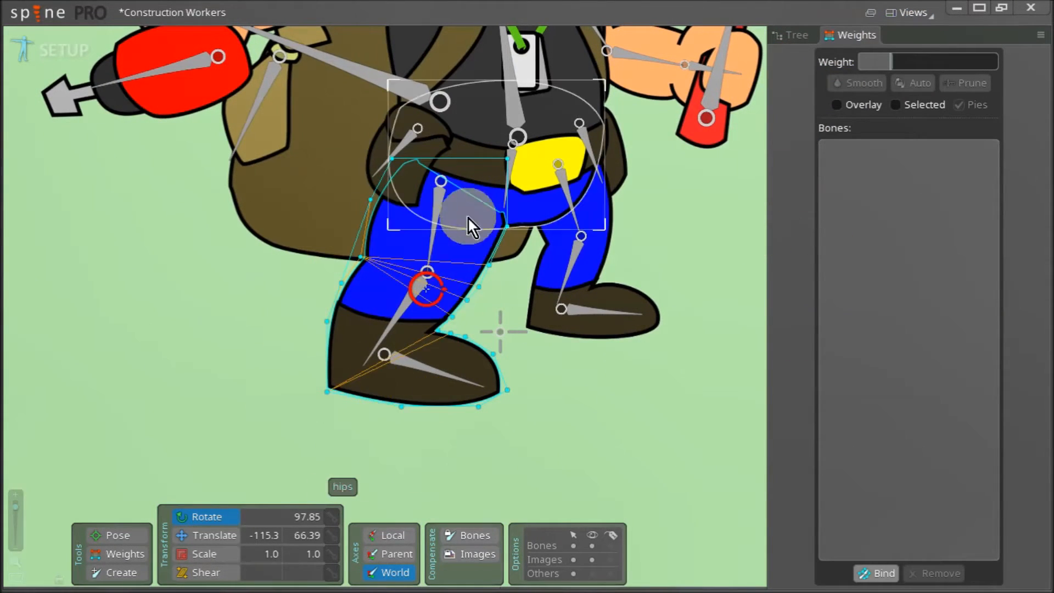
{"action": "left_click", "coordinate": [875, 573]}
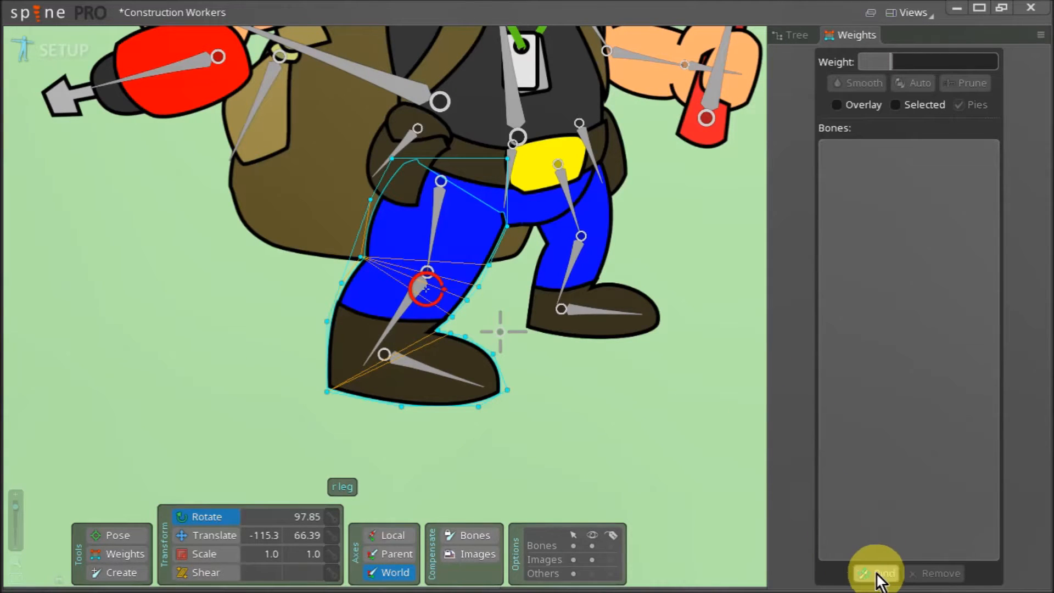
{"action": "left_click", "coordinate": [876, 573]}
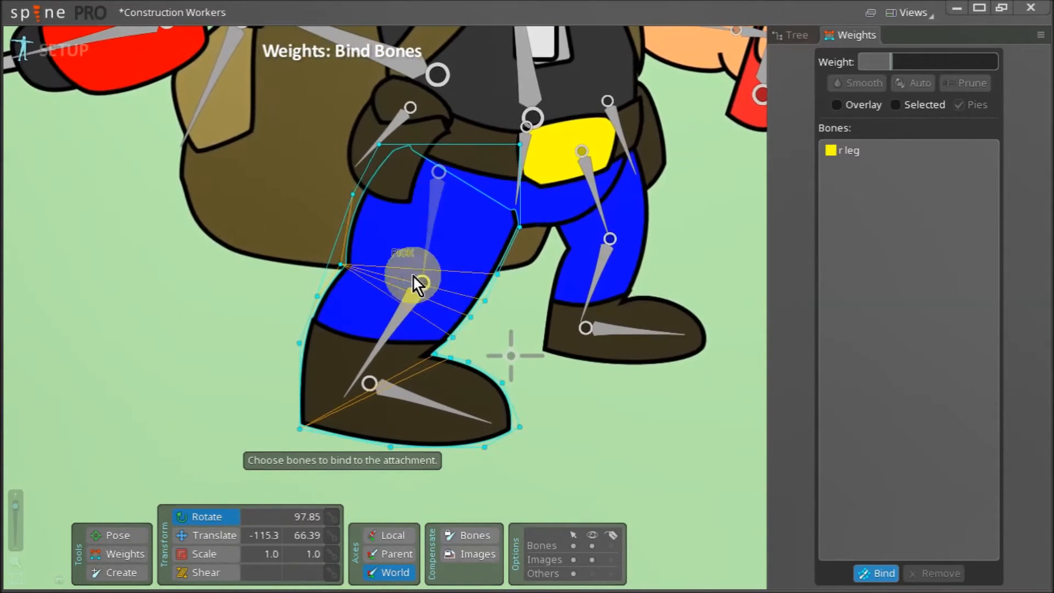
{"action": "left_click", "coordinate": [405, 402]}
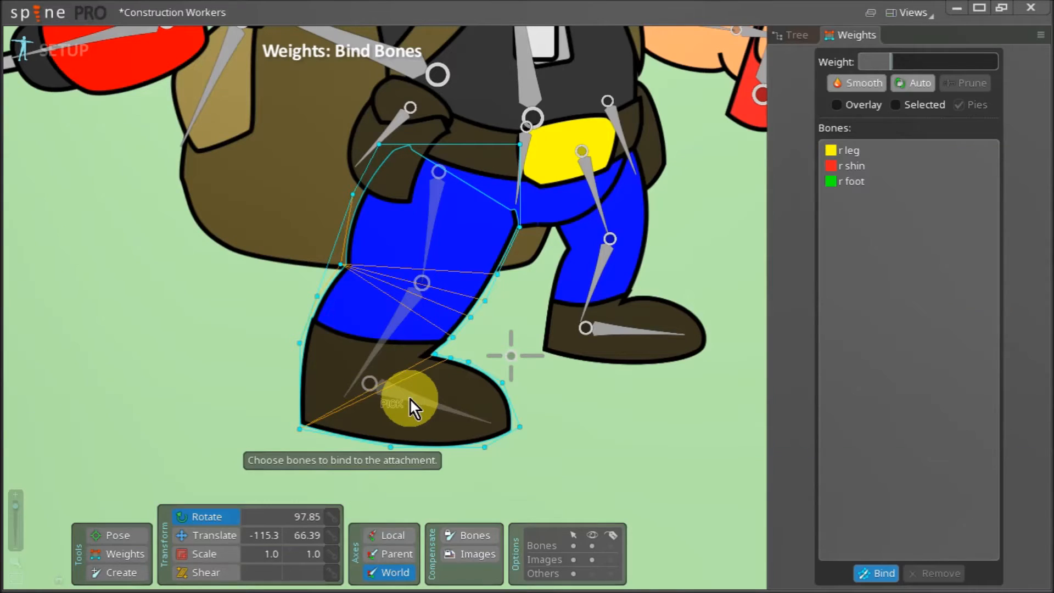
{"action": "left_click", "coordinate": [912, 83]}
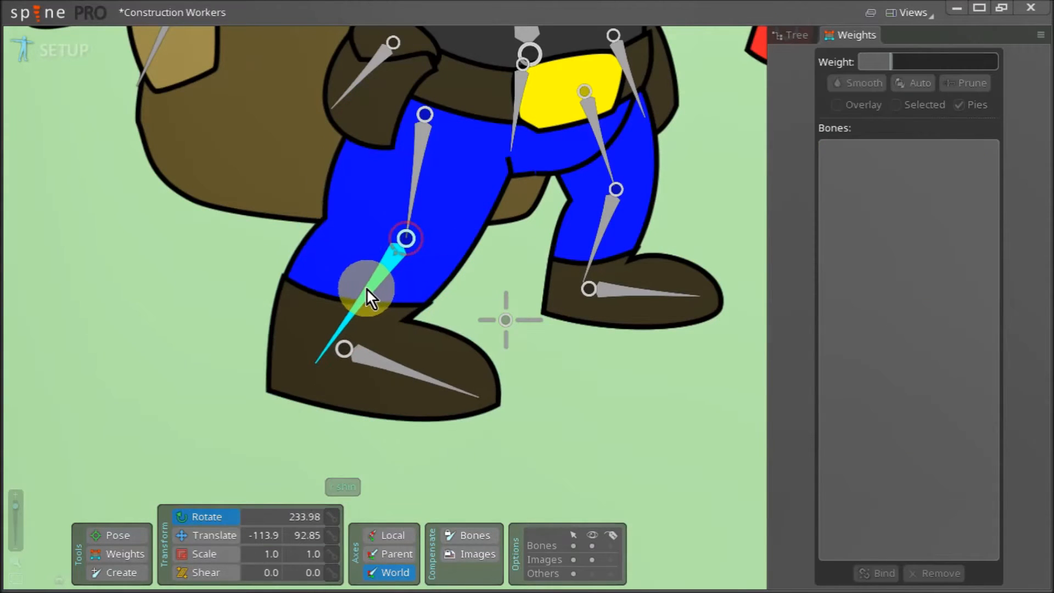
{"action": "left_click_drag", "start_coordinate": [366, 289], "coordinate": [353, 302]}
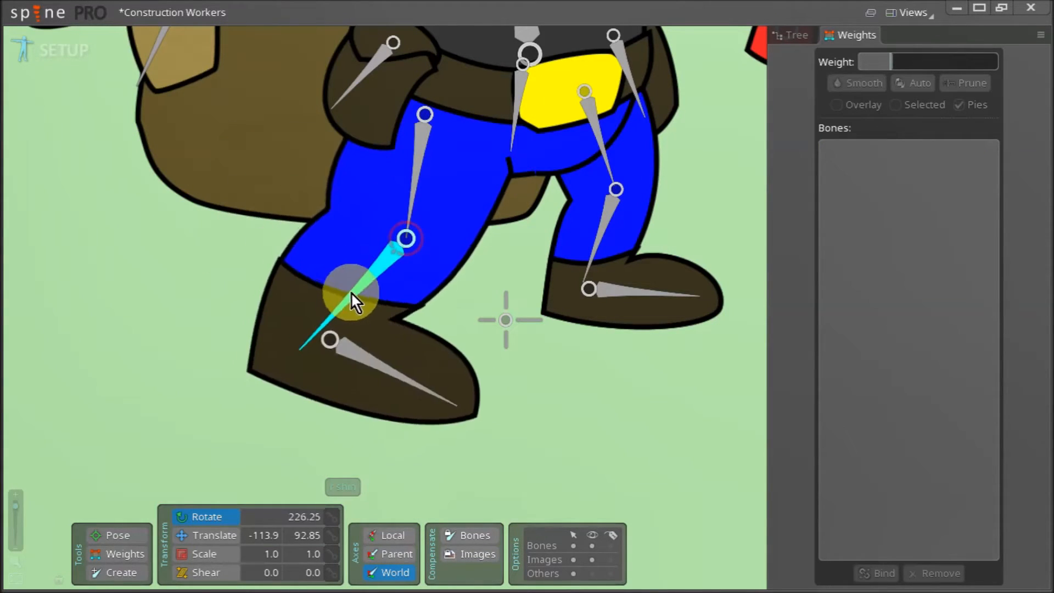
{"action": "left_click_drag", "start_coordinate": [356, 299], "coordinate": [329, 303]}
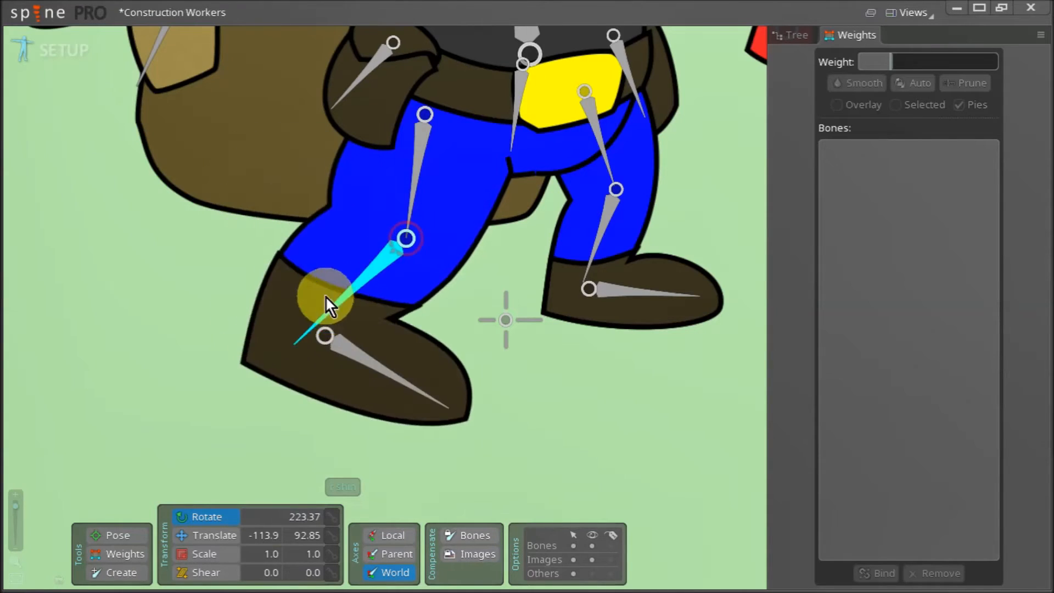
{"action": "left_click_drag", "start_coordinate": [329, 303], "coordinate": [320, 235]}
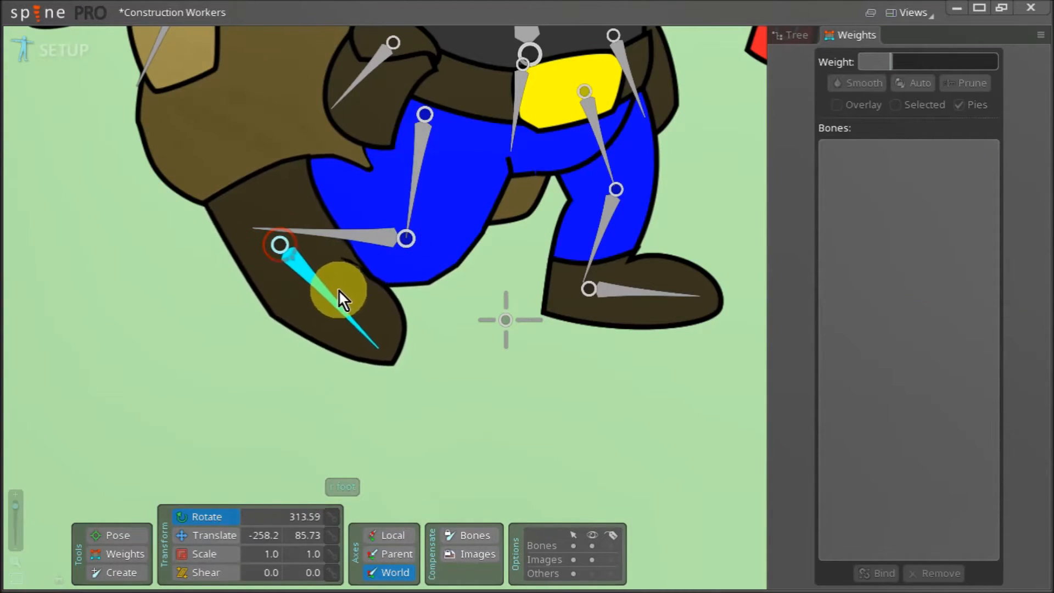
{"action": "left_click_drag", "start_coordinate": [343, 296], "coordinate": [343, 306]}
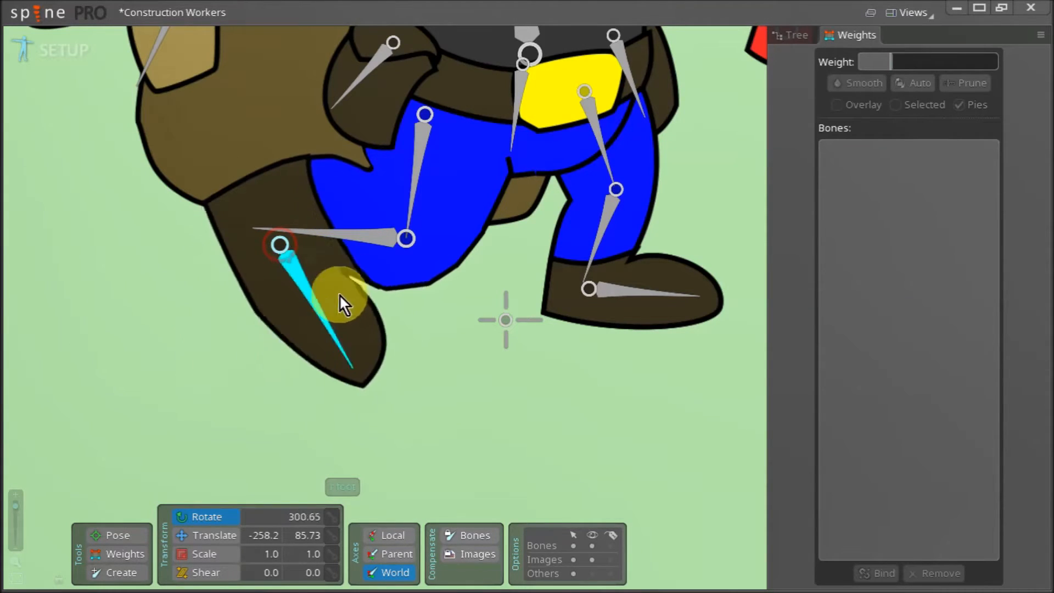
{"action": "left_click_drag", "start_coordinate": [342, 302], "coordinate": [312, 326]}
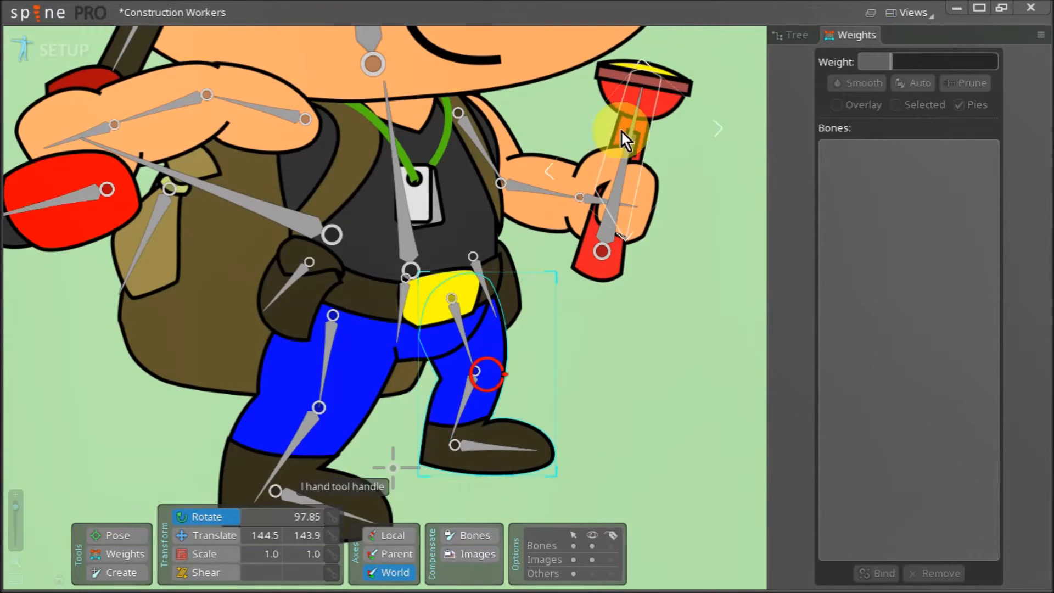
- Select the left leg attachment and add vertices and an edge across the front and back of the knee
{"action": "left_click", "coordinate": [792, 35]}
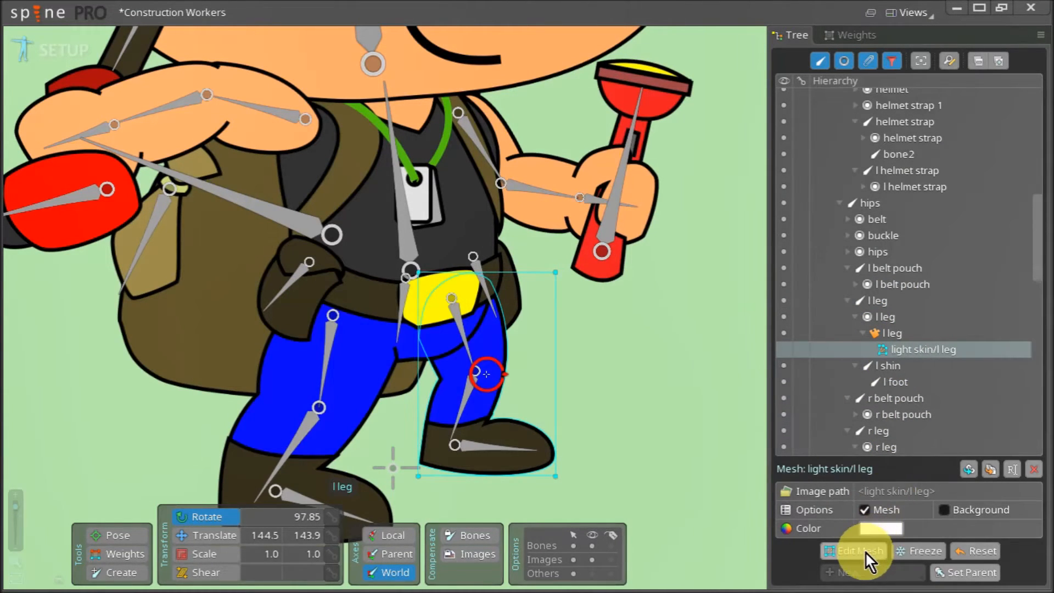
{"action": "left_click", "coordinate": [853, 550]}
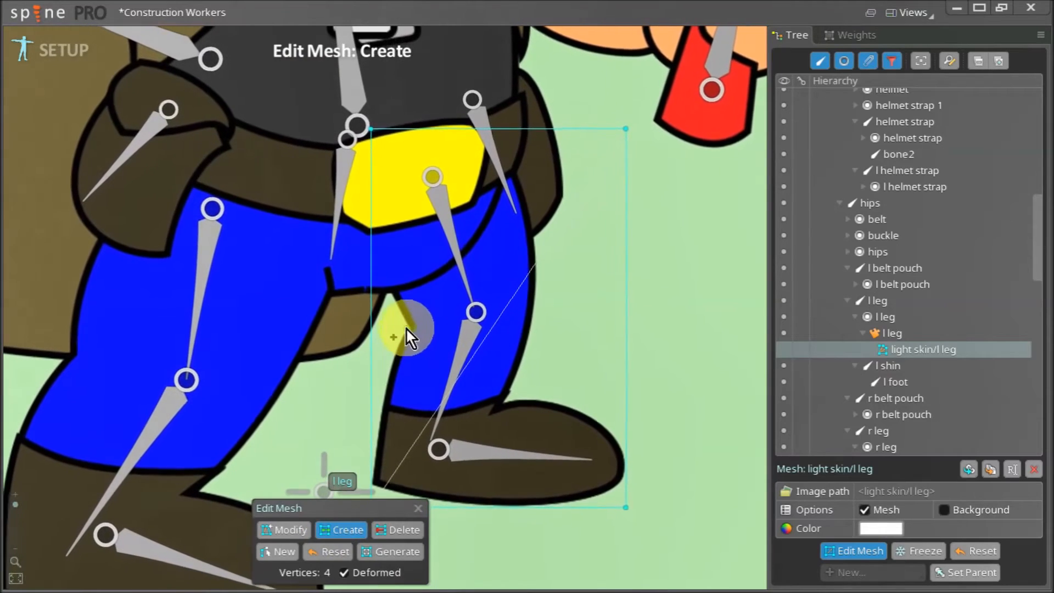
{"action": "left_click", "coordinate": [539, 313]}
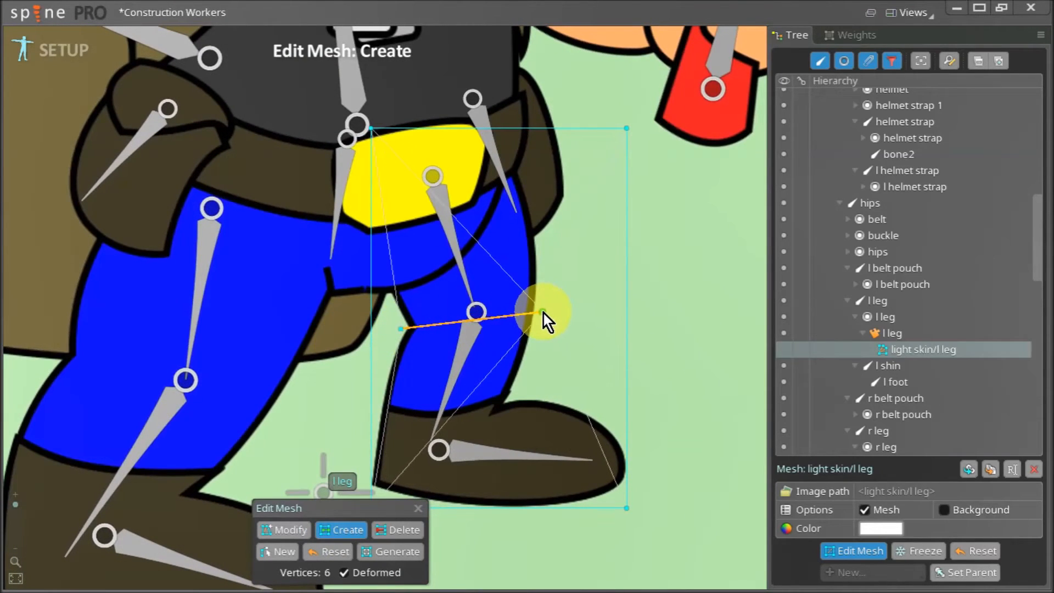
{"action": "left_click_drag", "start_coordinate": [541, 316], "coordinate": [370, 326]}
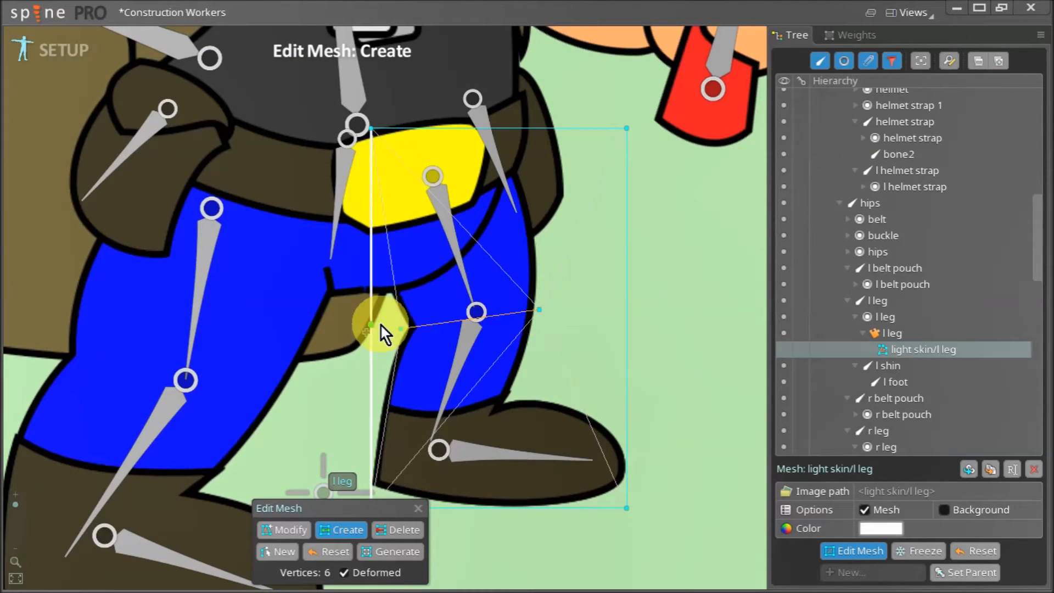
{"action": "left_click", "coordinate": [546, 279]}
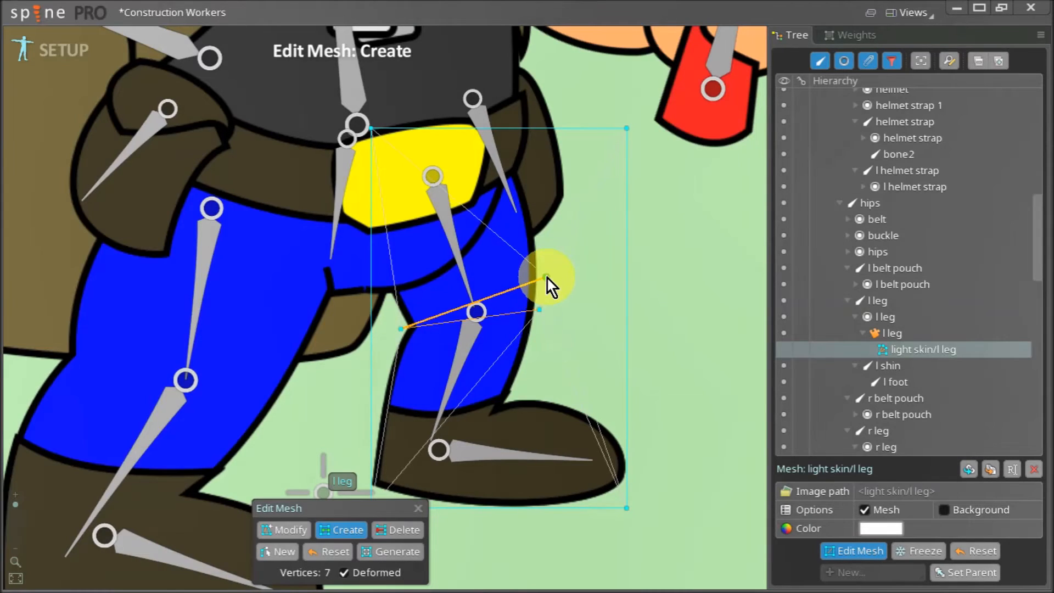
{"action": "left_click", "coordinate": [400, 330]}
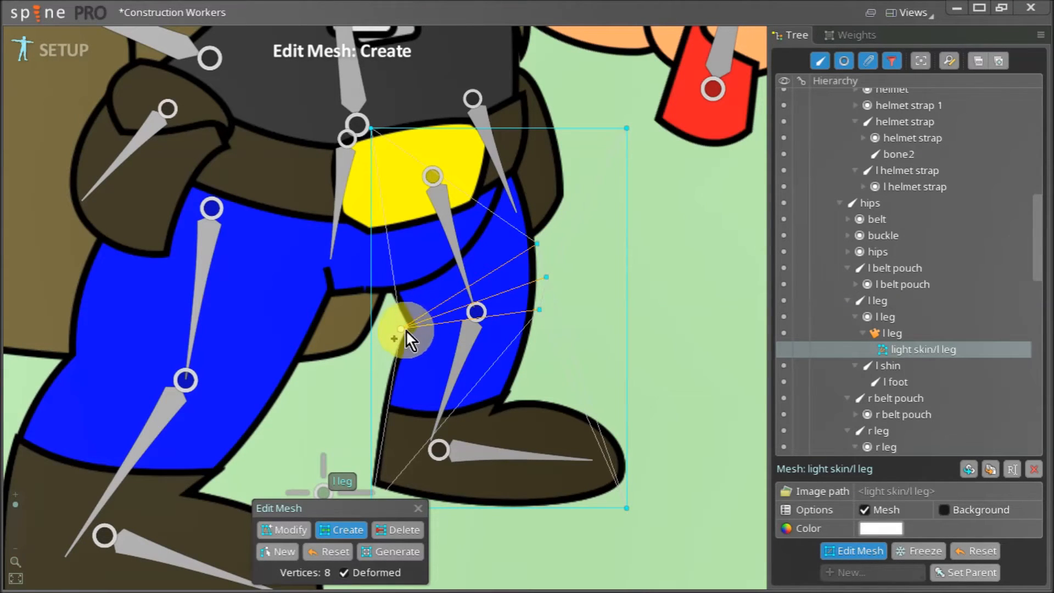
{"action": "left_click", "coordinate": [540, 343]}
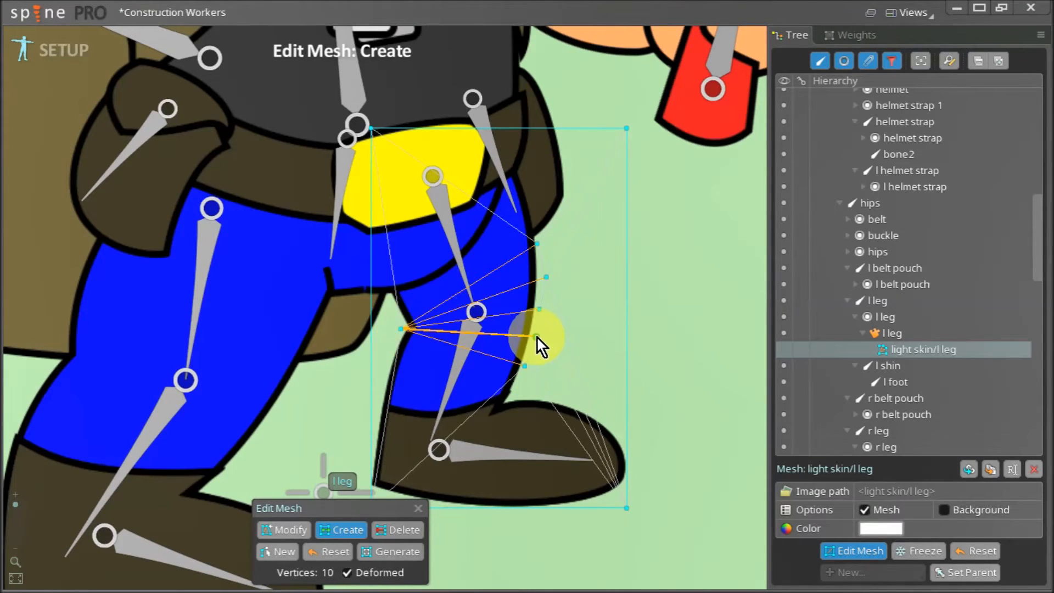
{"action": "left_click", "coordinate": [540, 343]}
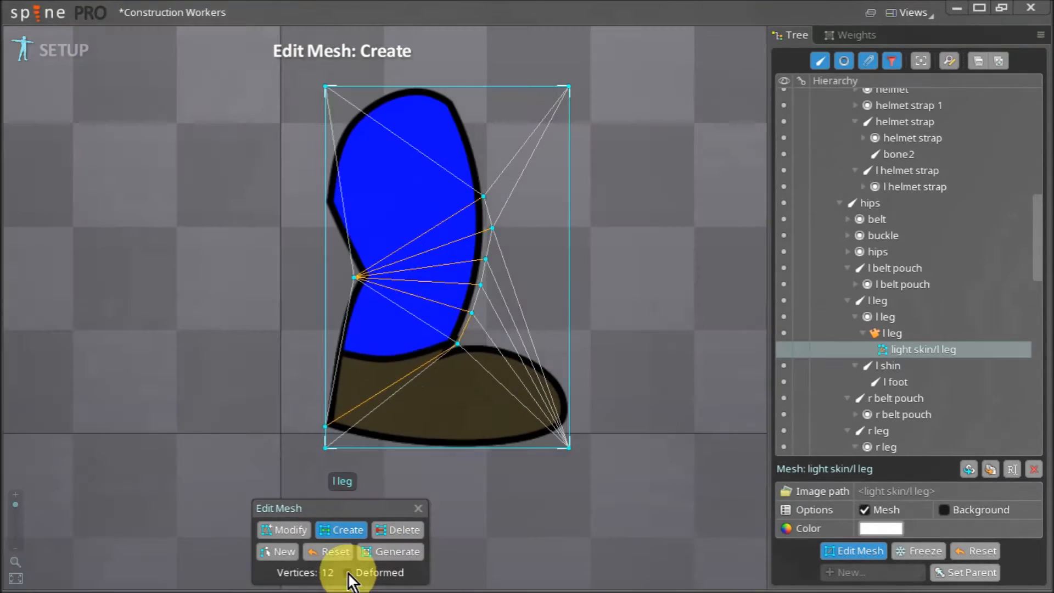
- Turn off Deformed, add a boot-back vertex and adjust a thigh outline vertex
{"action": "left_click", "coordinate": [420, 459]}
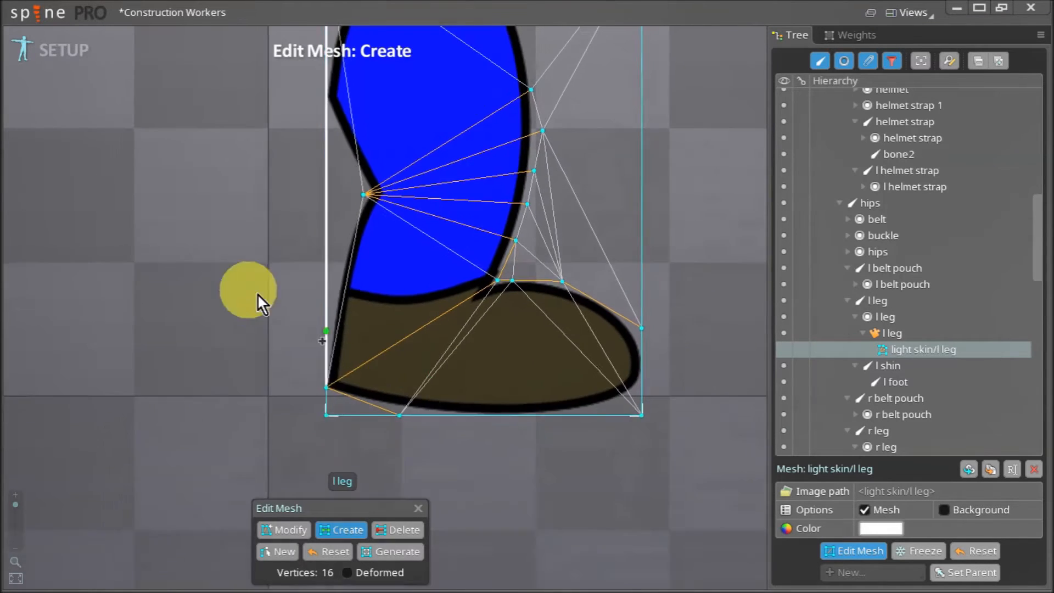
{"action": "left_click", "coordinate": [389, 322]}
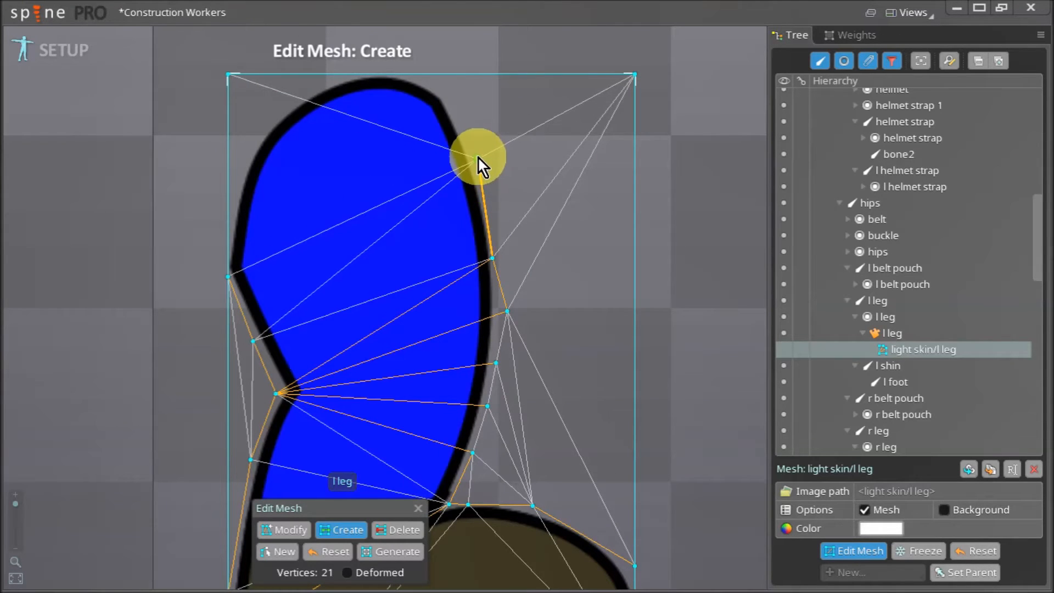
{"action": "left_click_drag", "start_coordinate": [471, 158], "coordinate": [460, 75]}
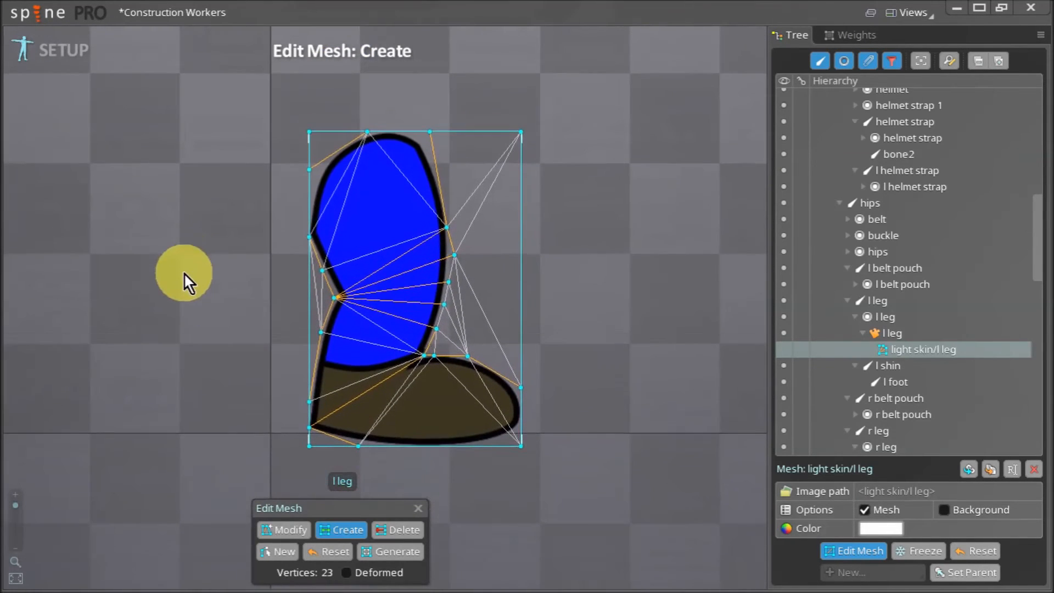
- Delete redundant left leg hull vertices, leaving 20, and exit mesh editing
{"action": "left_click", "coordinate": [401, 530]}
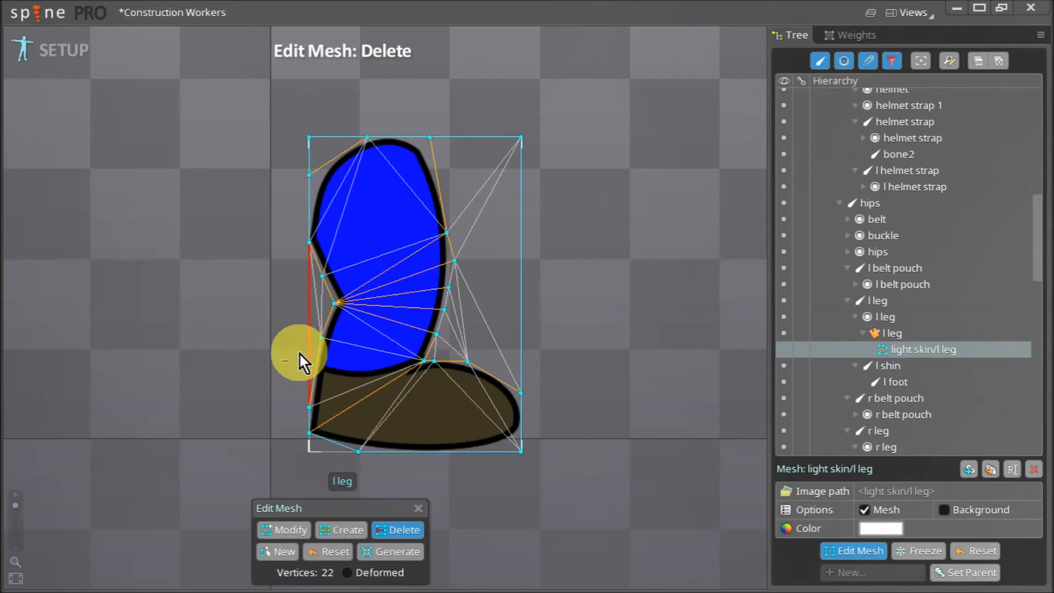
{"action": "left_click", "coordinate": [299, 355]}
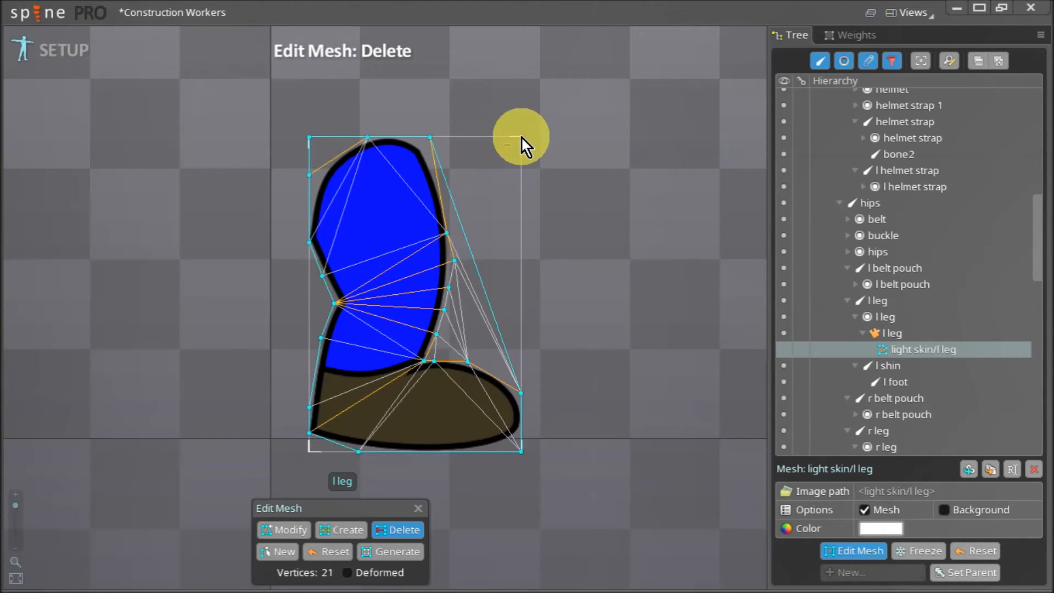
{"action": "mouse_move", "coordinate": [497, 364]}
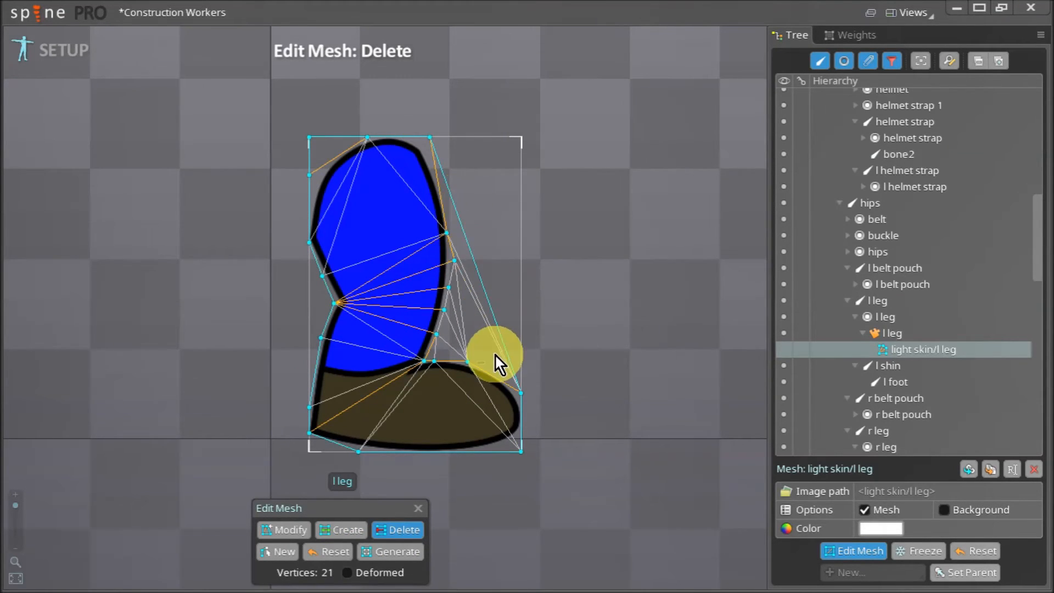
{"action": "left_click", "coordinate": [347, 529]}
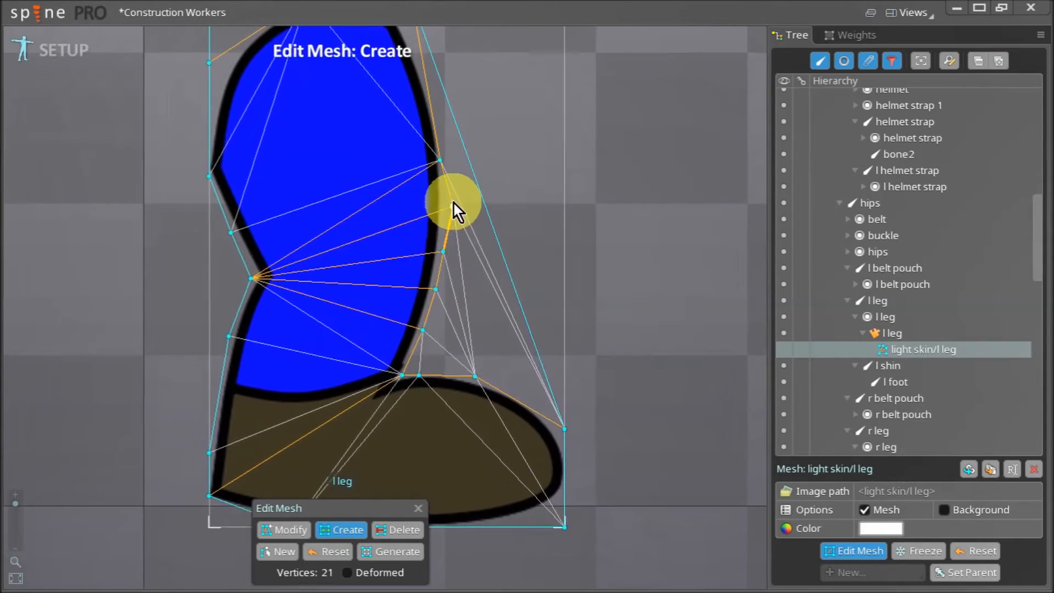
{"action": "left_click", "coordinate": [451, 211]}
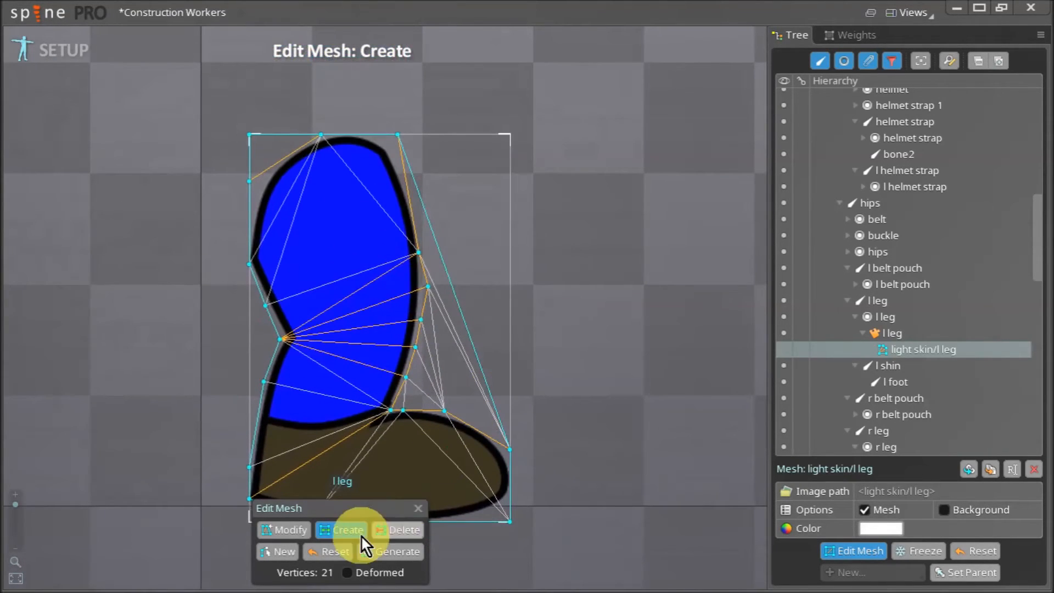
{"action": "left_click", "coordinate": [402, 530]}
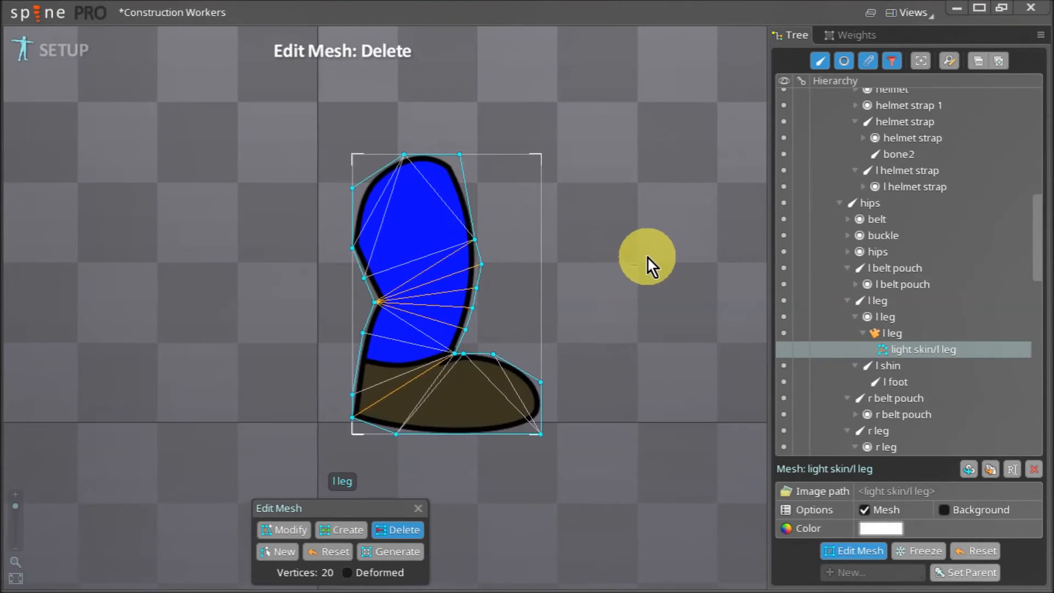
{"action": "key", "text": "space"}
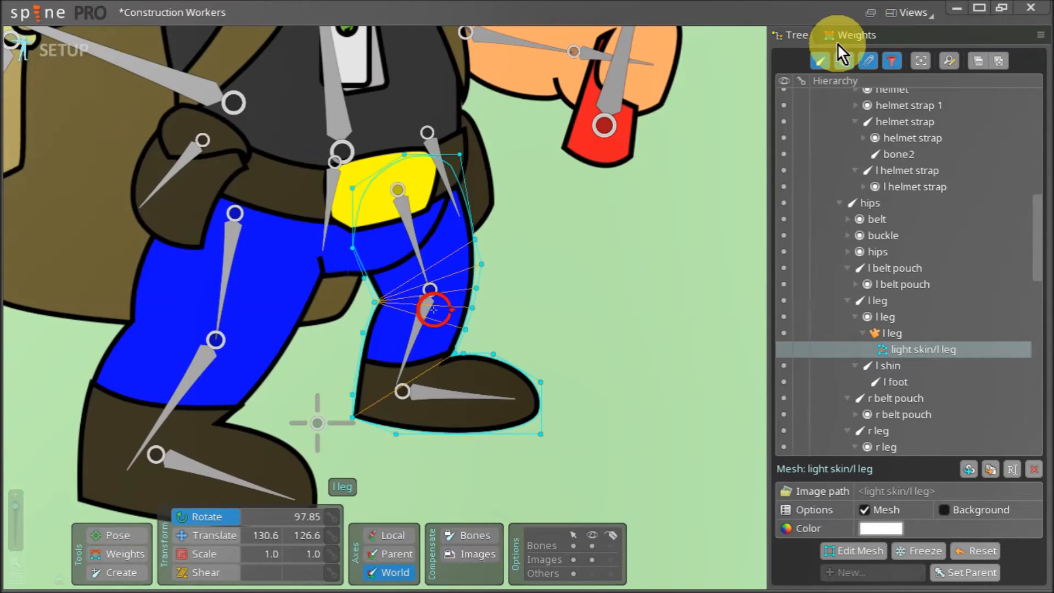
- In the Weights view, bind the left leg mesh to l leg, l shin and l foot bones
{"action": "left_click", "coordinate": [853, 35]}
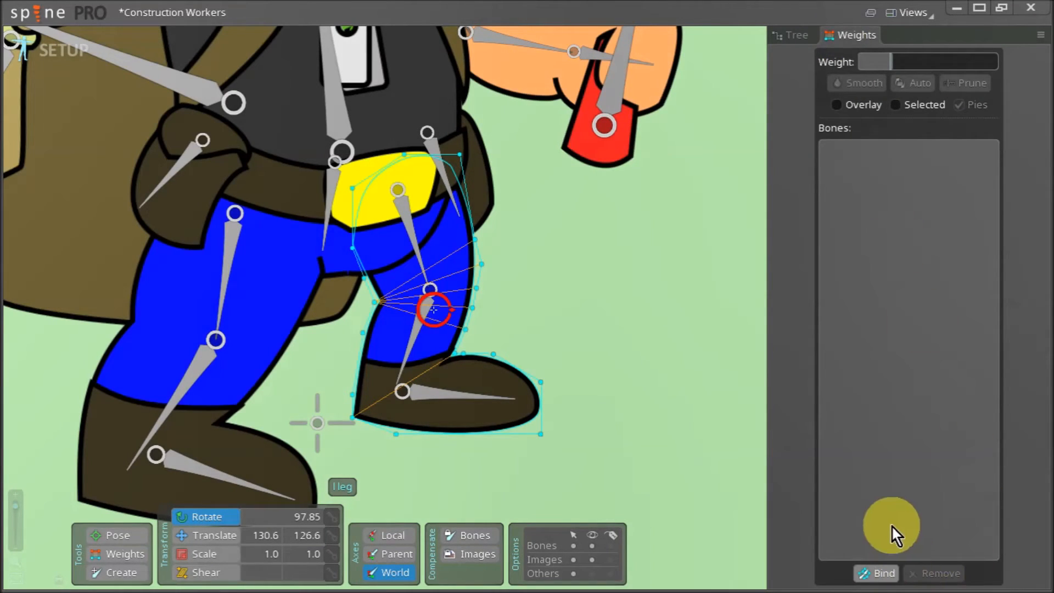
{"action": "left_click", "coordinate": [875, 588]}
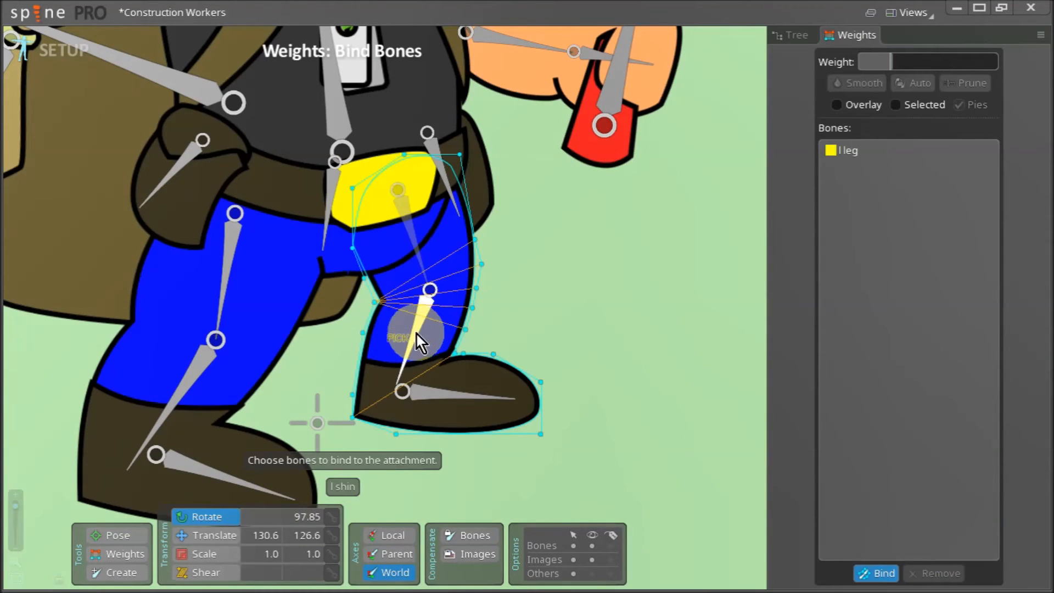
{"action": "left_click", "coordinate": [410, 395]}
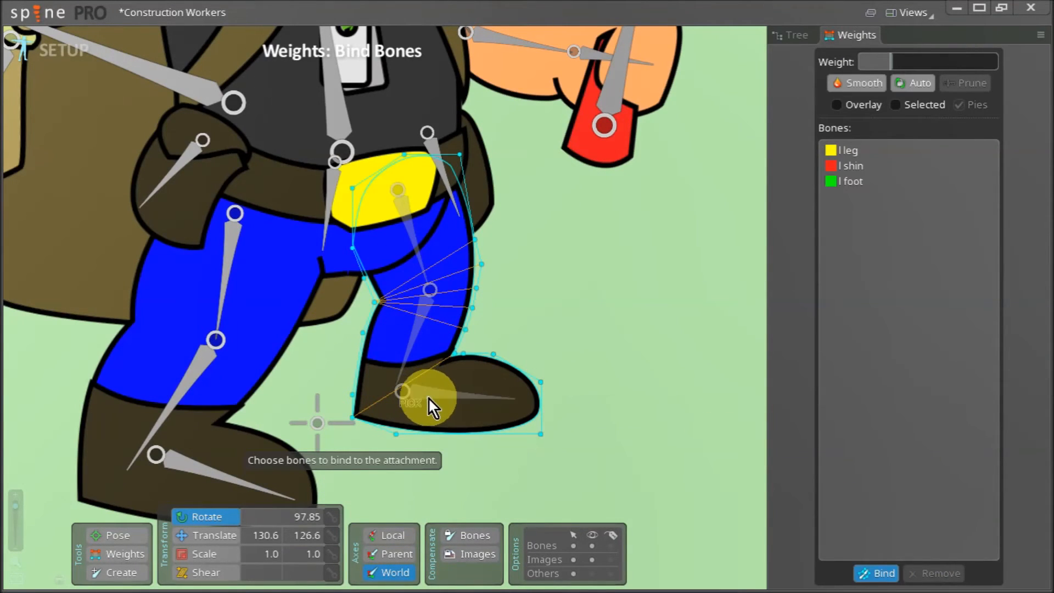
{"action": "key", "text": "Space"}
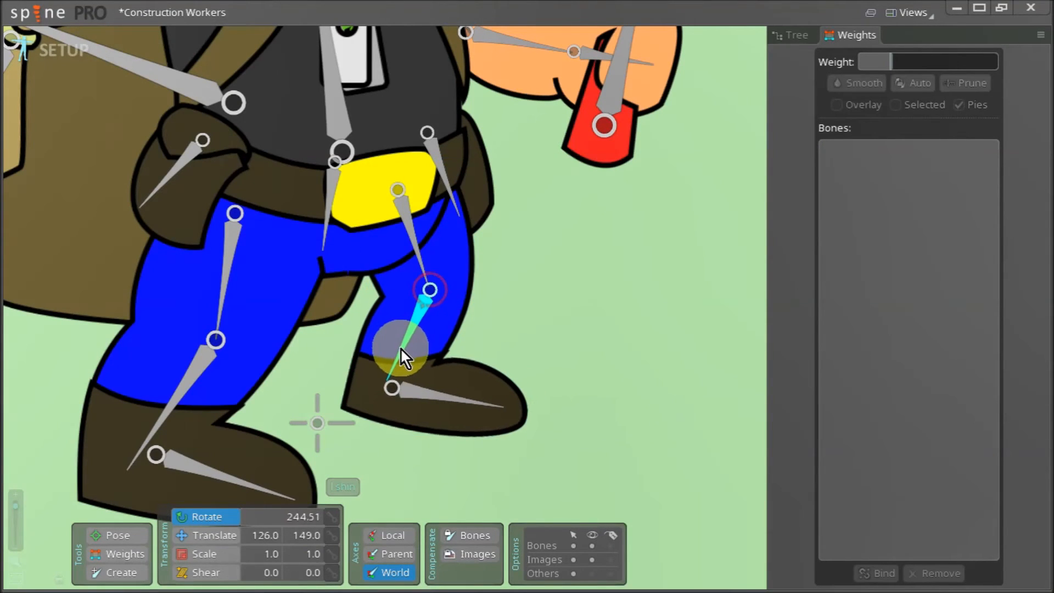
- Rotate the l shin back and forth at the knee, then tilt the l foot at the ankle
{"action": "left_click_drag", "start_coordinate": [400, 350], "coordinate": [309, 263]}
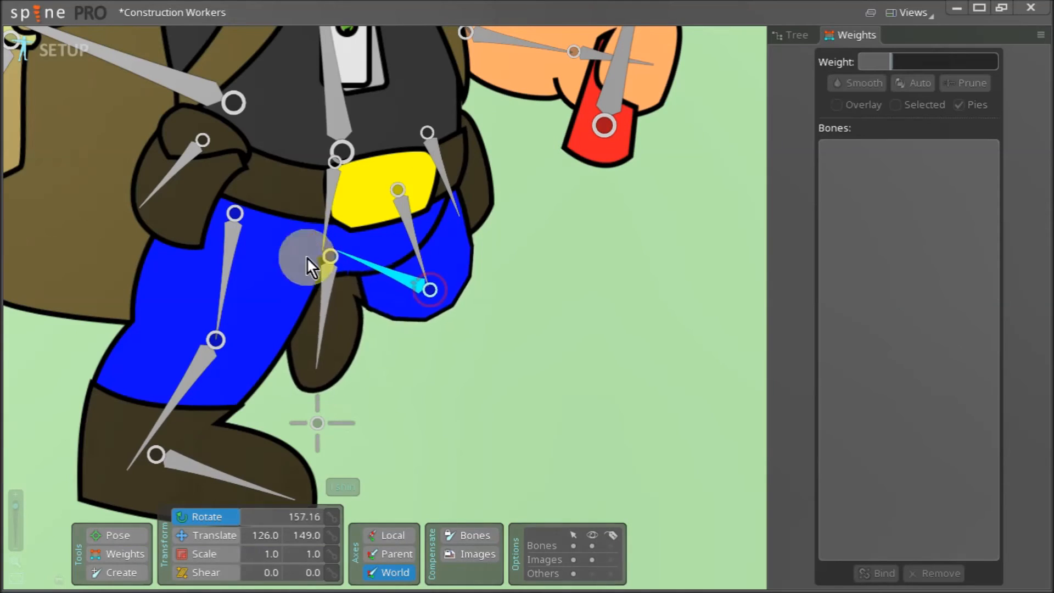
{"action": "left_click_drag", "start_coordinate": [309, 262], "coordinate": [326, 313]}
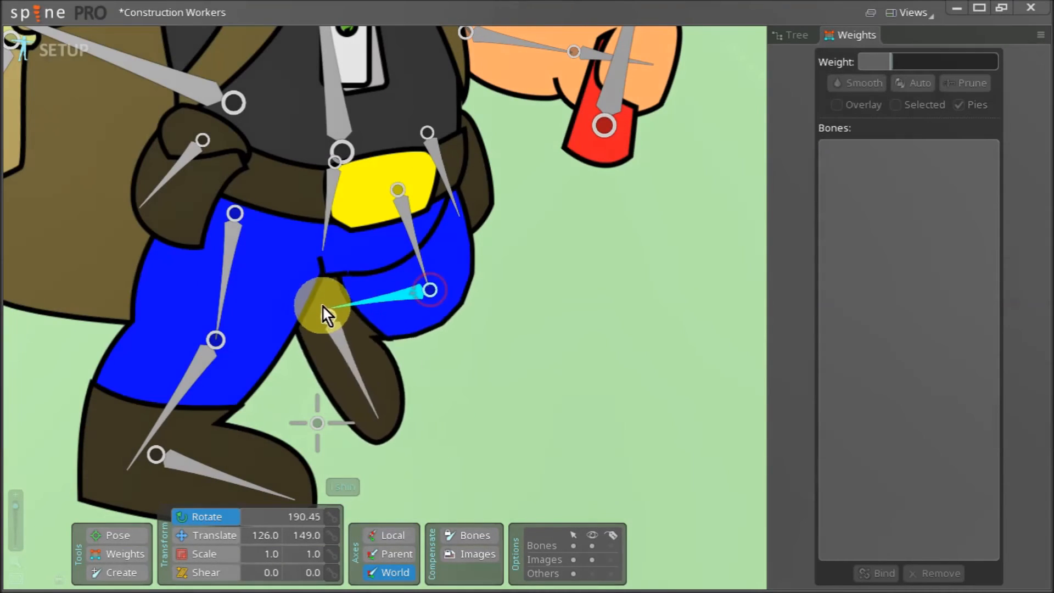
{"action": "left_click_drag", "start_coordinate": [326, 312], "coordinate": [387, 389]}
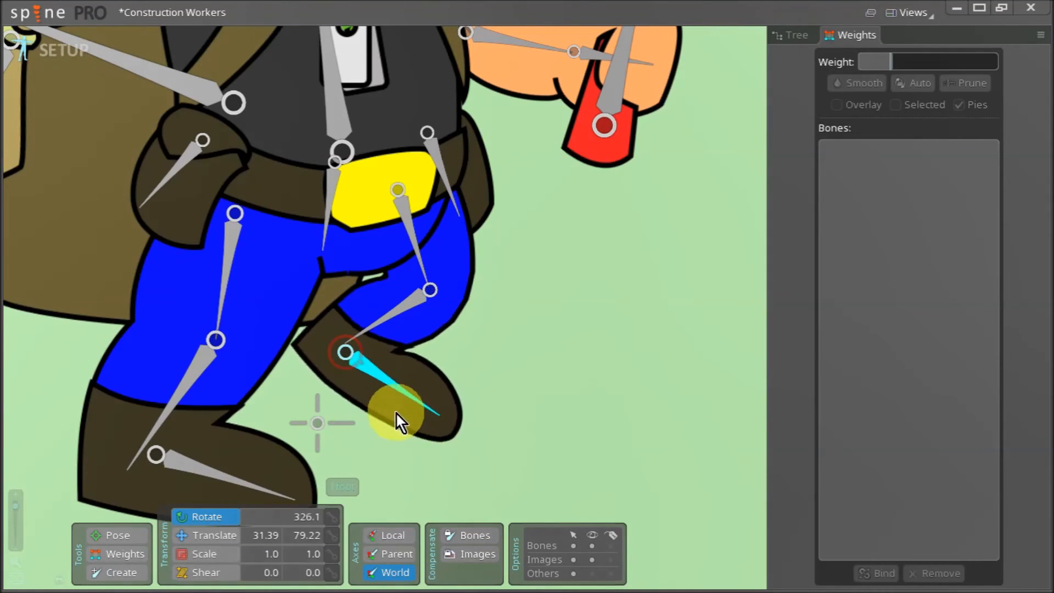
{"action": "left_click_drag", "start_coordinate": [404, 420], "coordinate": [390, 413]}
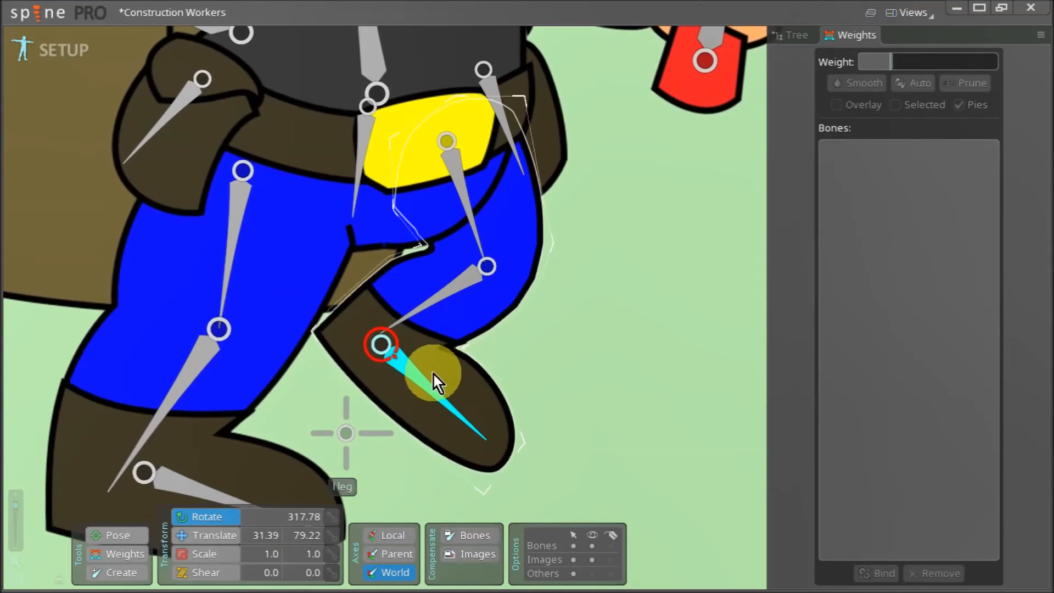
{"action": "left_click_drag", "start_coordinate": [437, 376], "coordinate": [380, 410]}
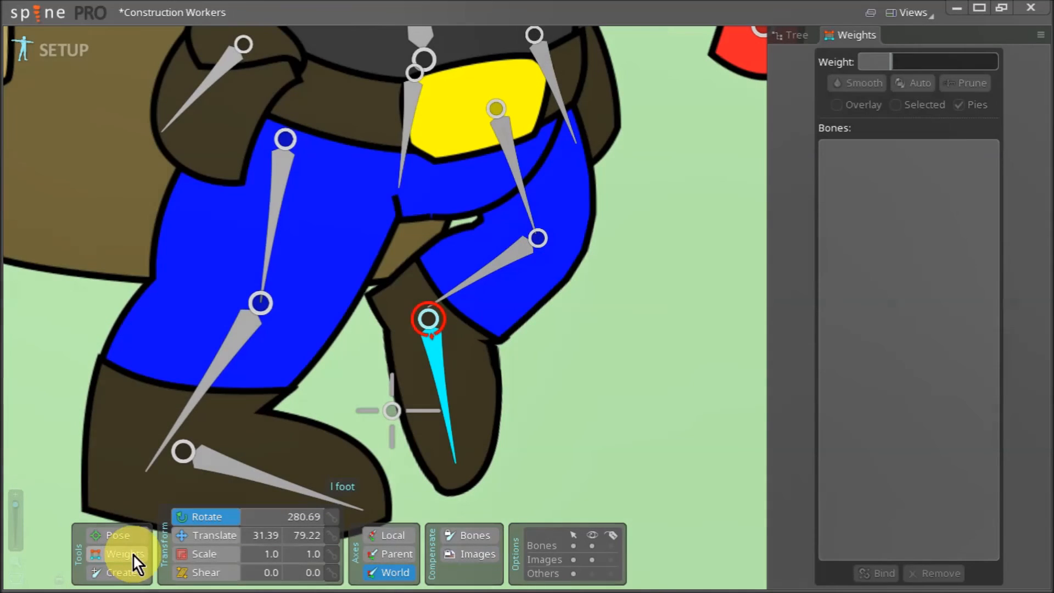
- Select the Weights tool, then rotate the l foot up and down to check the boot deformation
{"action": "left_click", "coordinate": [122, 554]}
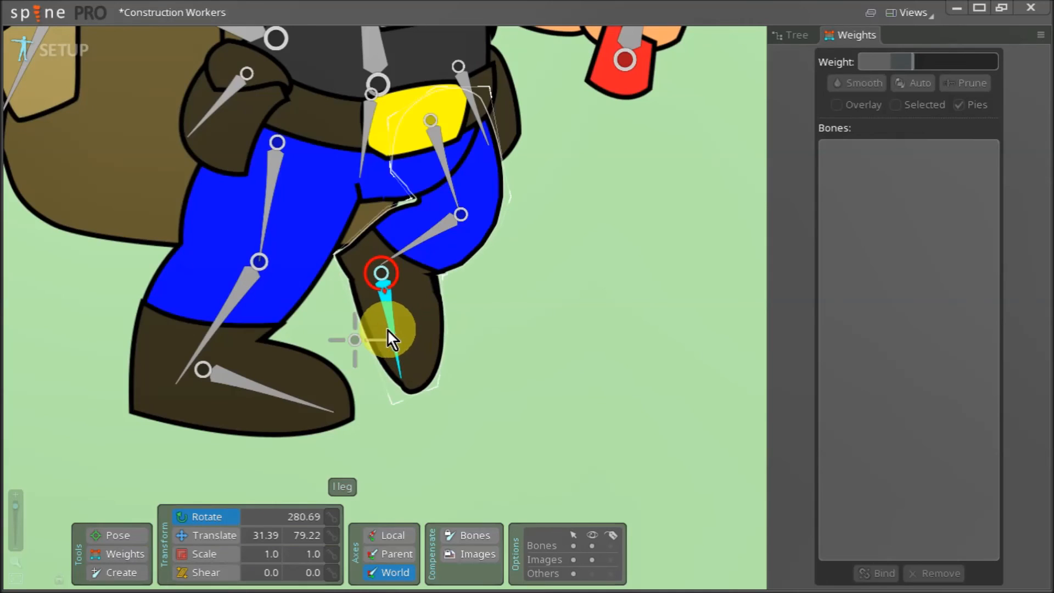
{"action": "left_click_drag", "start_coordinate": [393, 336], "coordinate": [494, 305]}
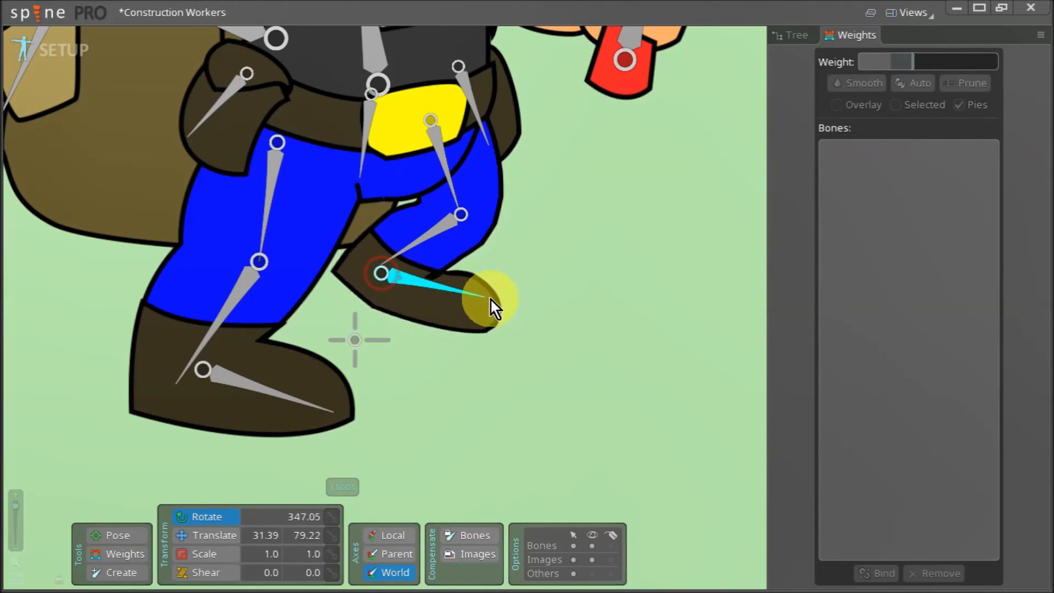
{"action": "left_click_drag", "start_coordinate": [493, 306], "coordinate": [470, 343]}
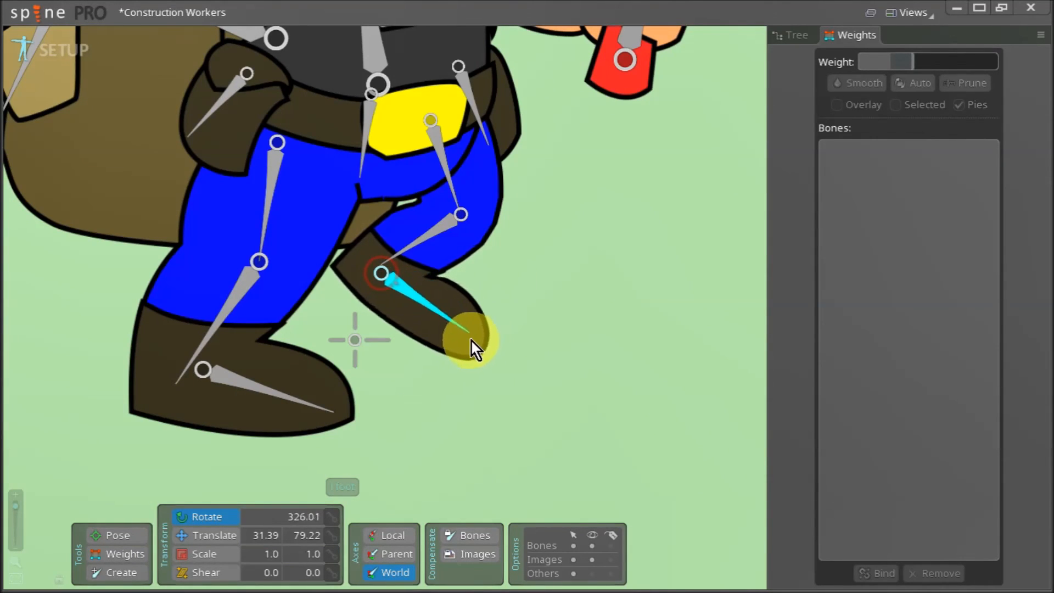
{"action": "left_click_drag", "start_coordinate": [470, 343], "coordinate": [460, 262]}
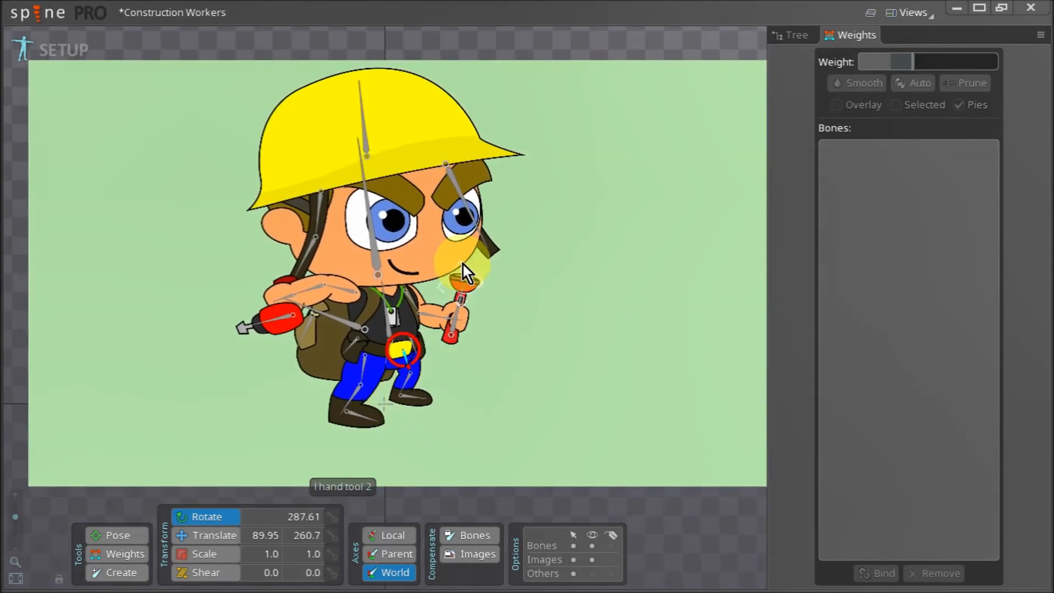
{"action": "mouse_move", "coordinate": [682, 383]}
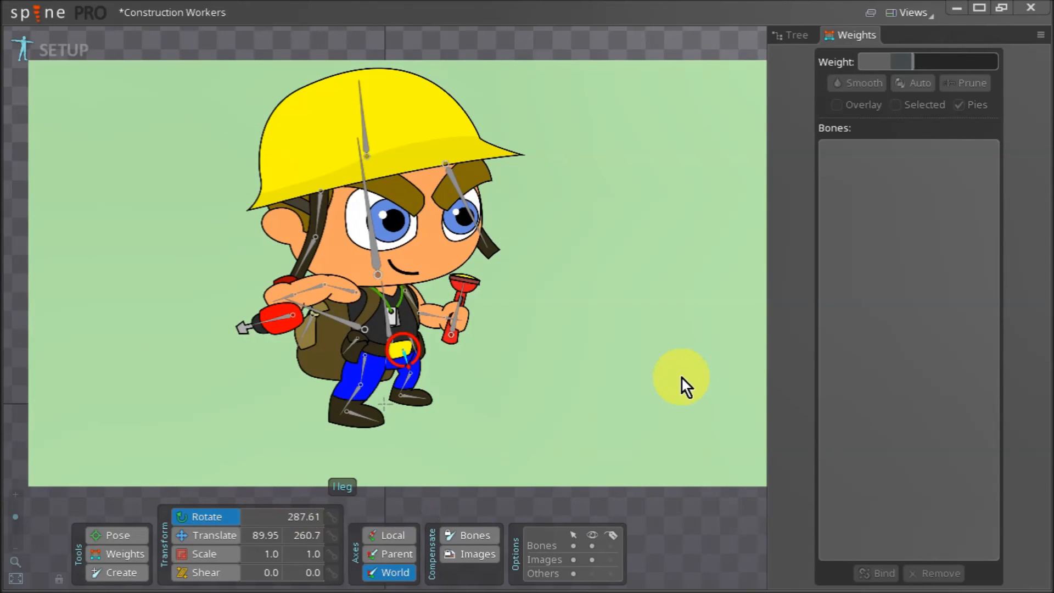